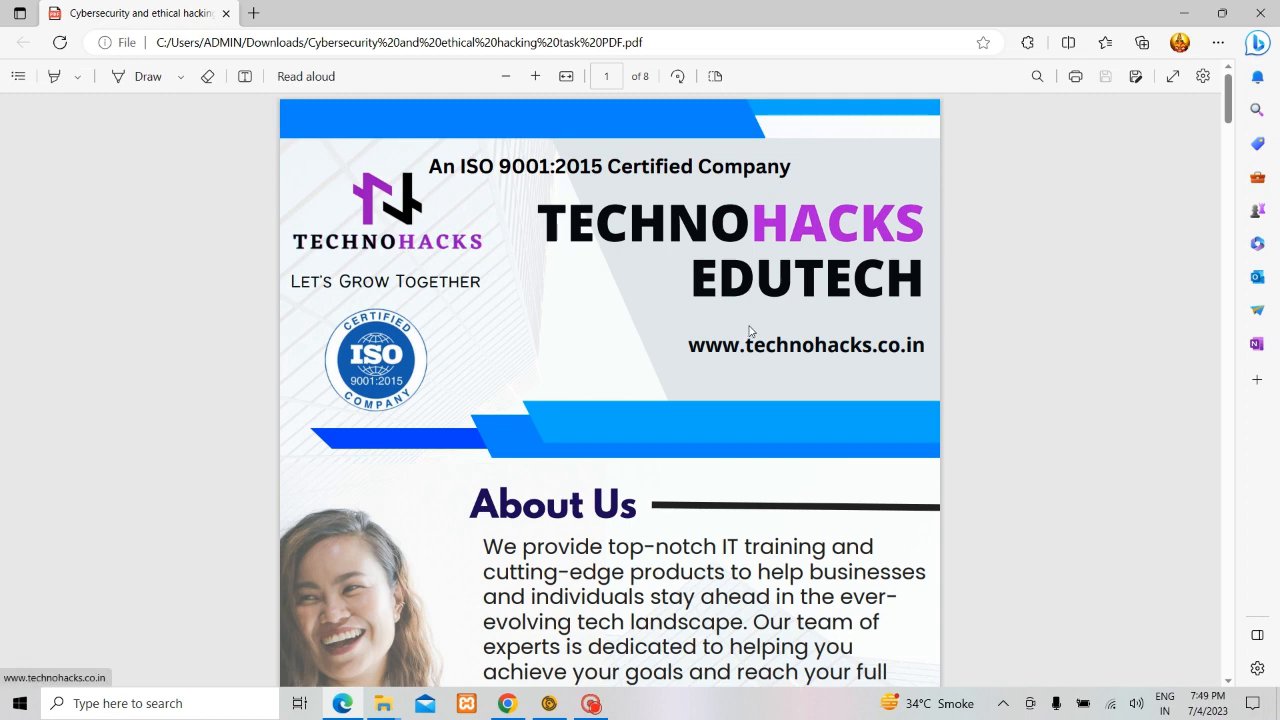
mouse_move(769, 416)
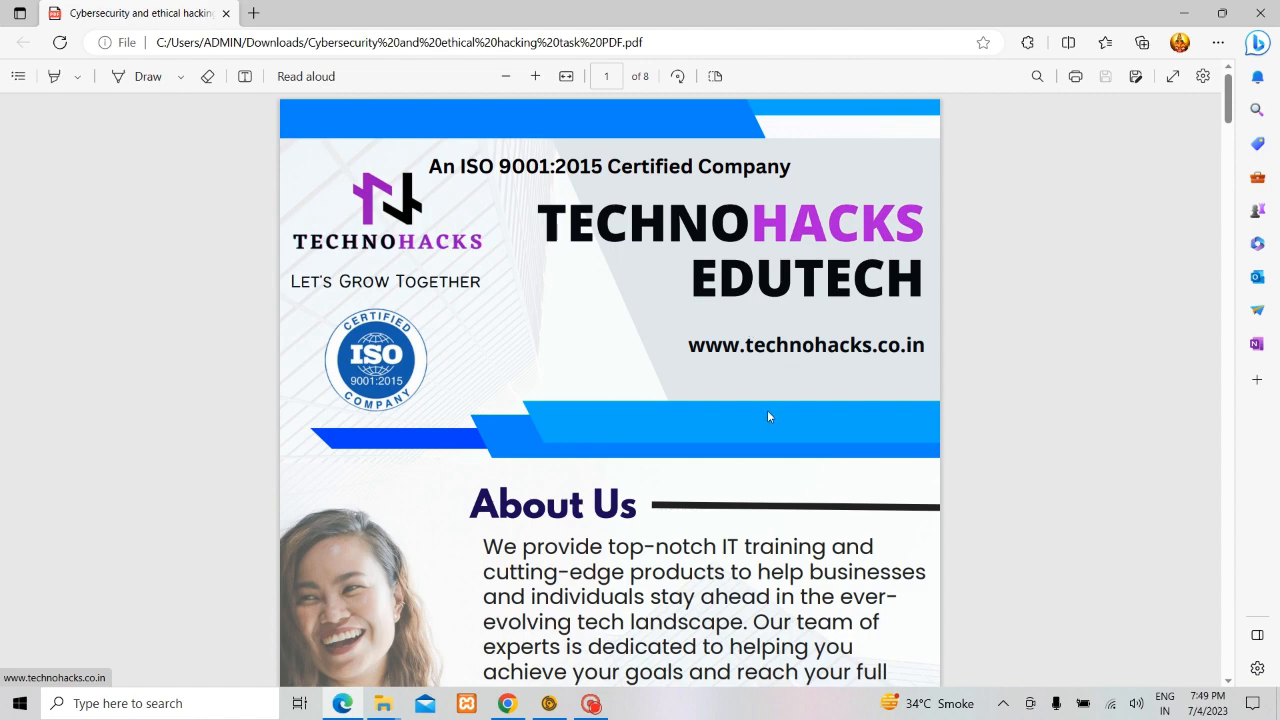
Scroll the internship PDF to page 5 and select Task 3's 'Information Gathering' heading.
scroll(down, 3)
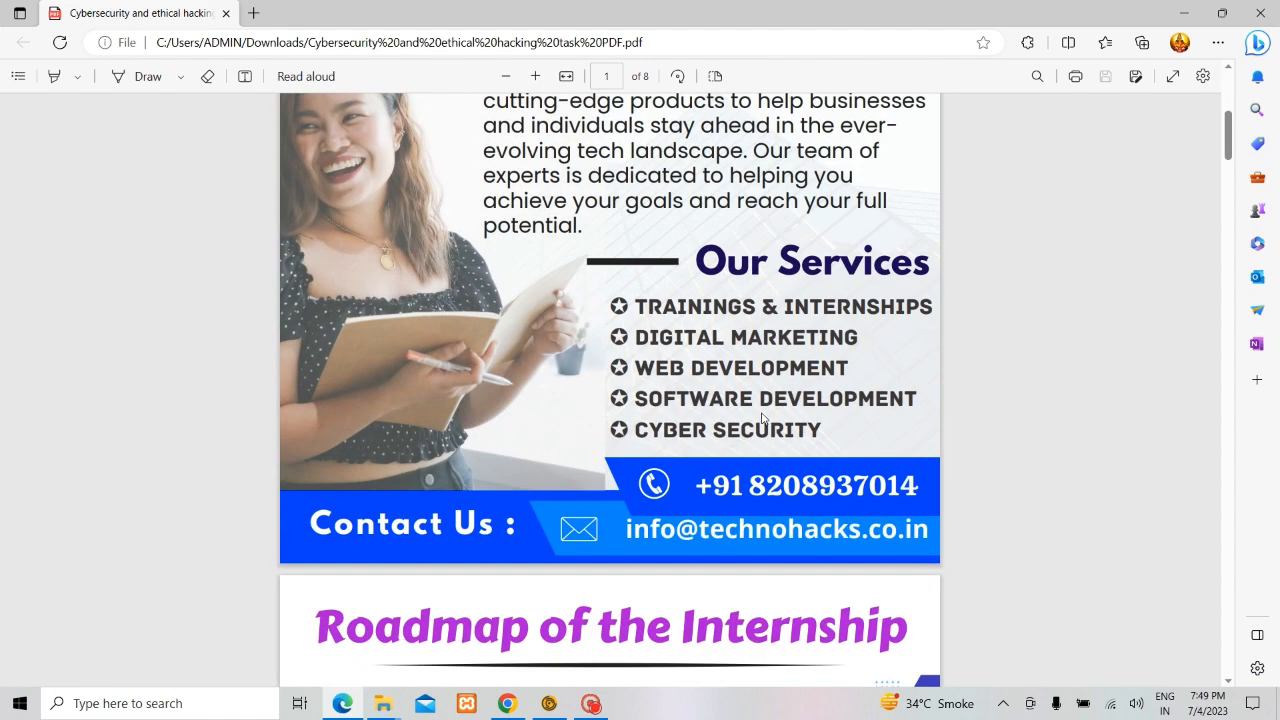
scroll(down, 3)
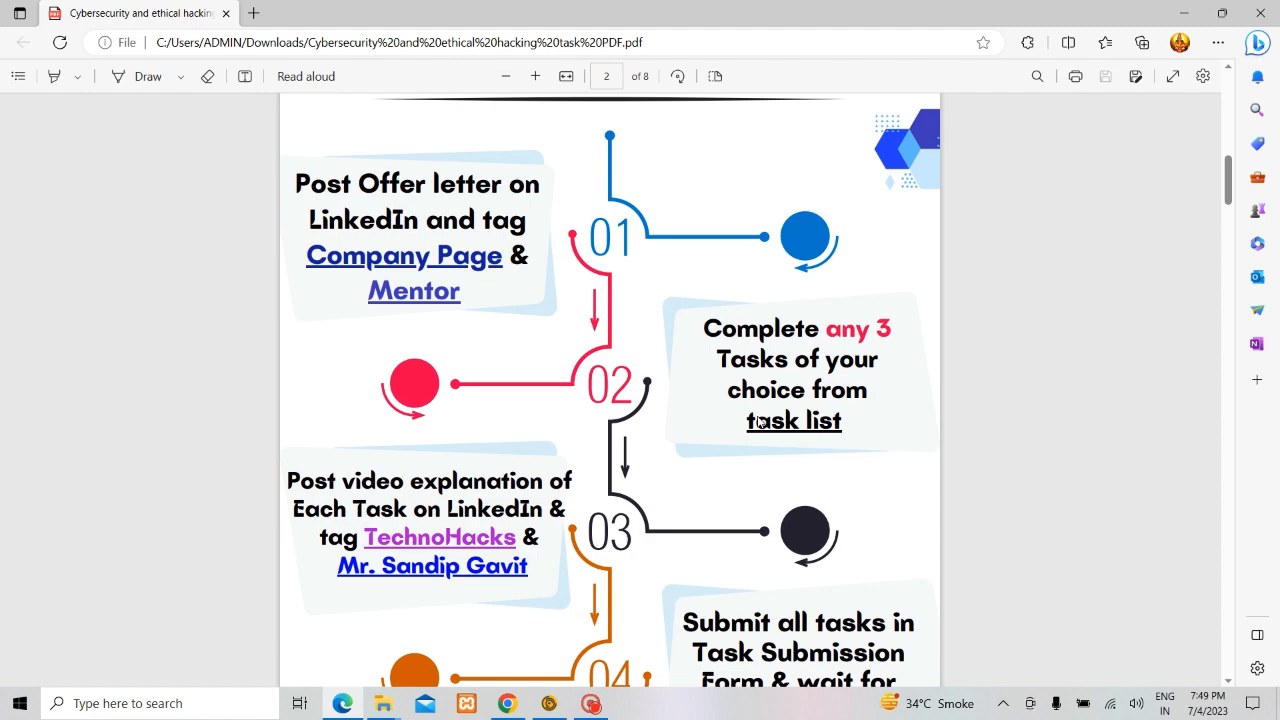
mouse_move(732, 413)
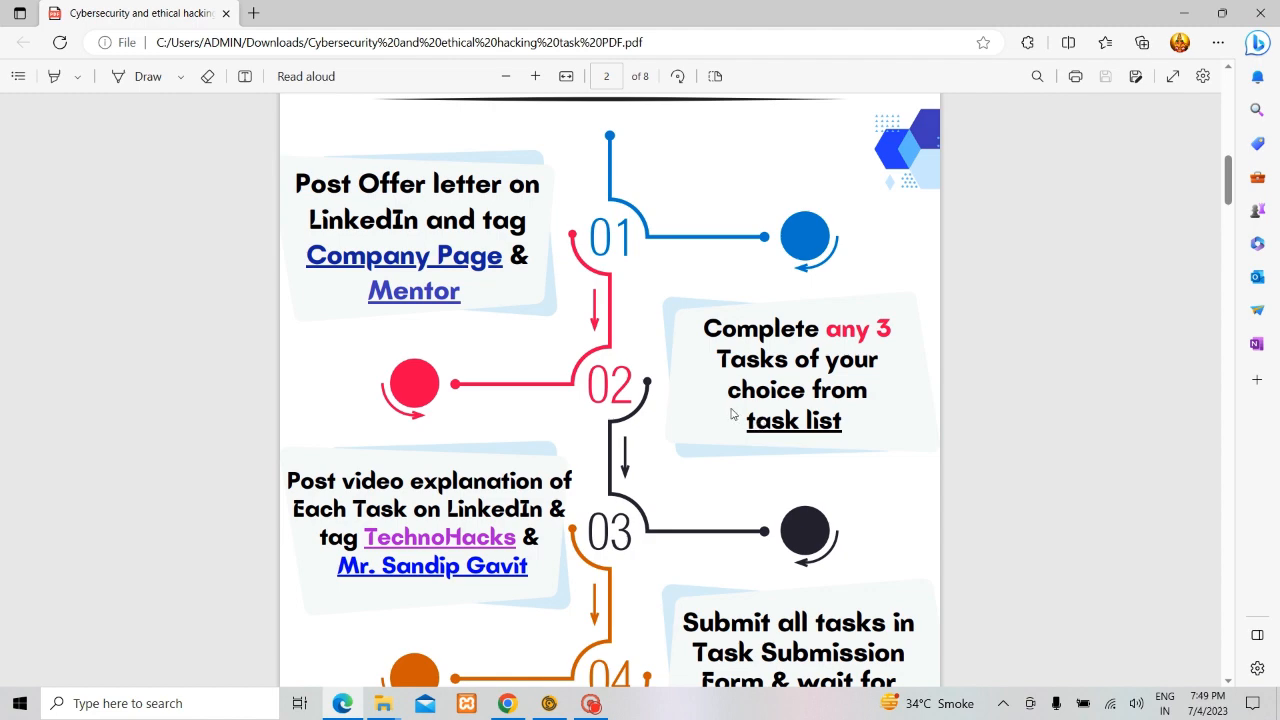
scroll(down, 3)
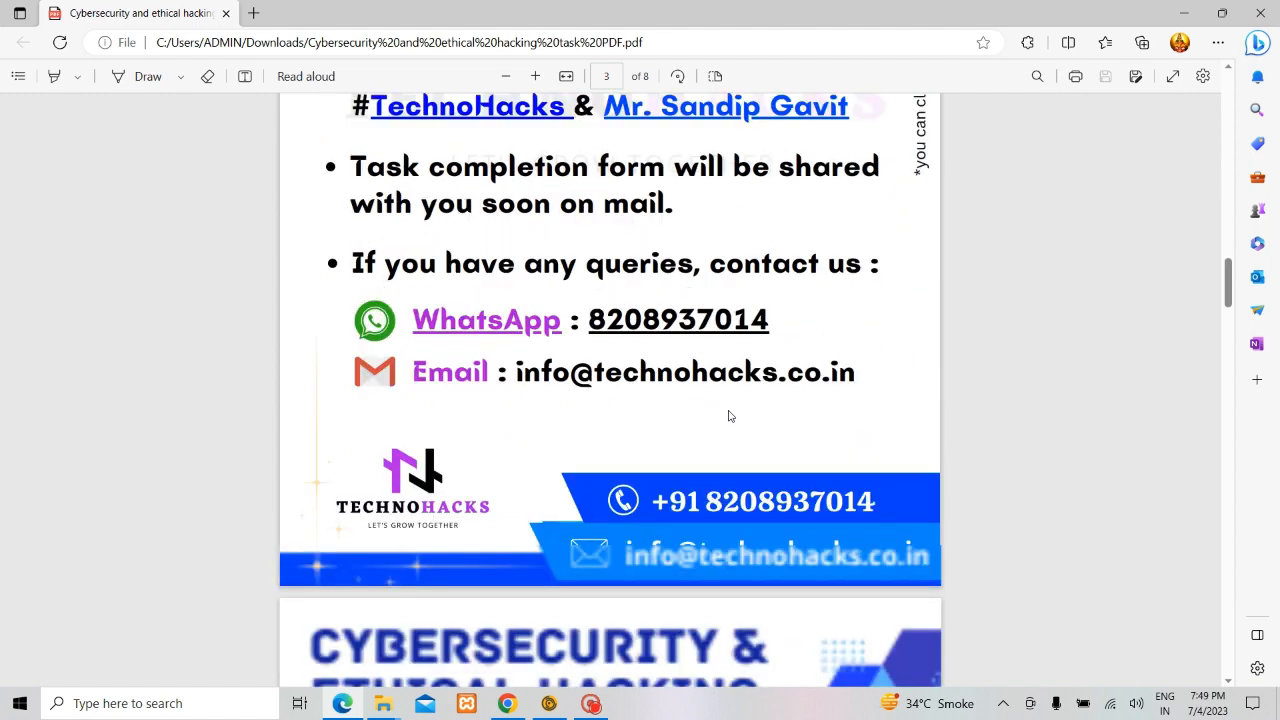
scroll(down, 3)
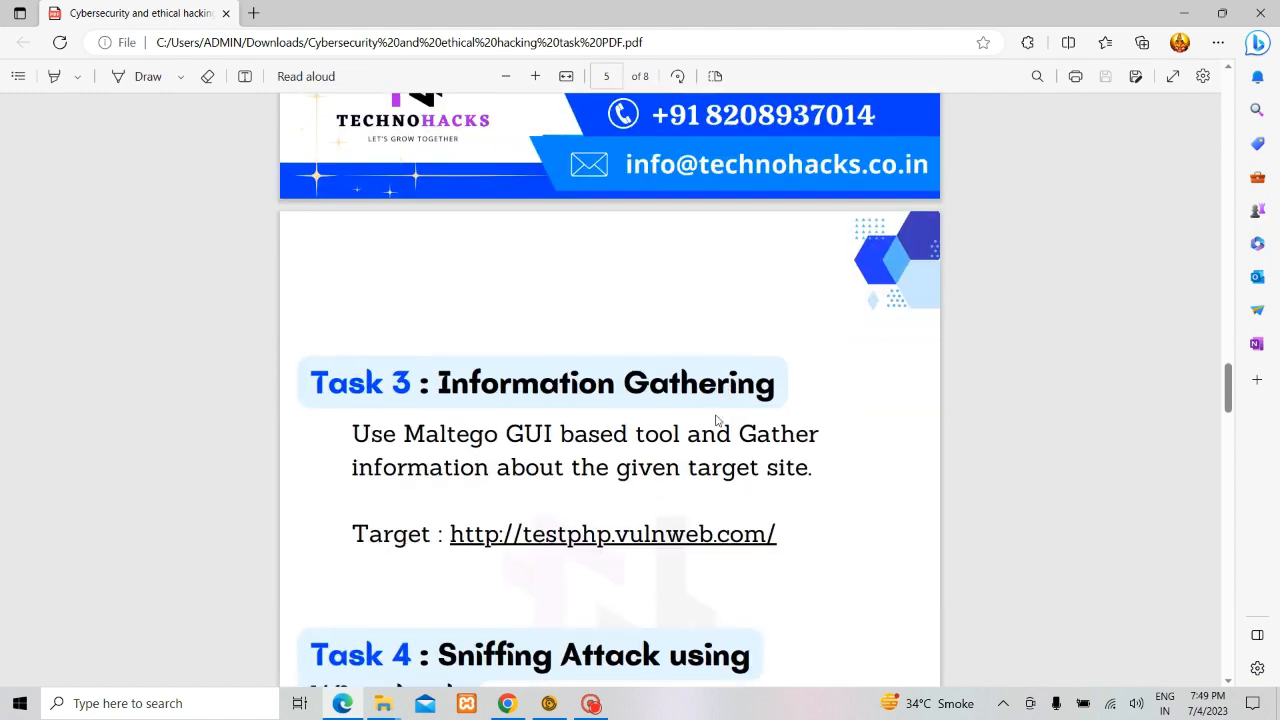
double_click(603, 382)
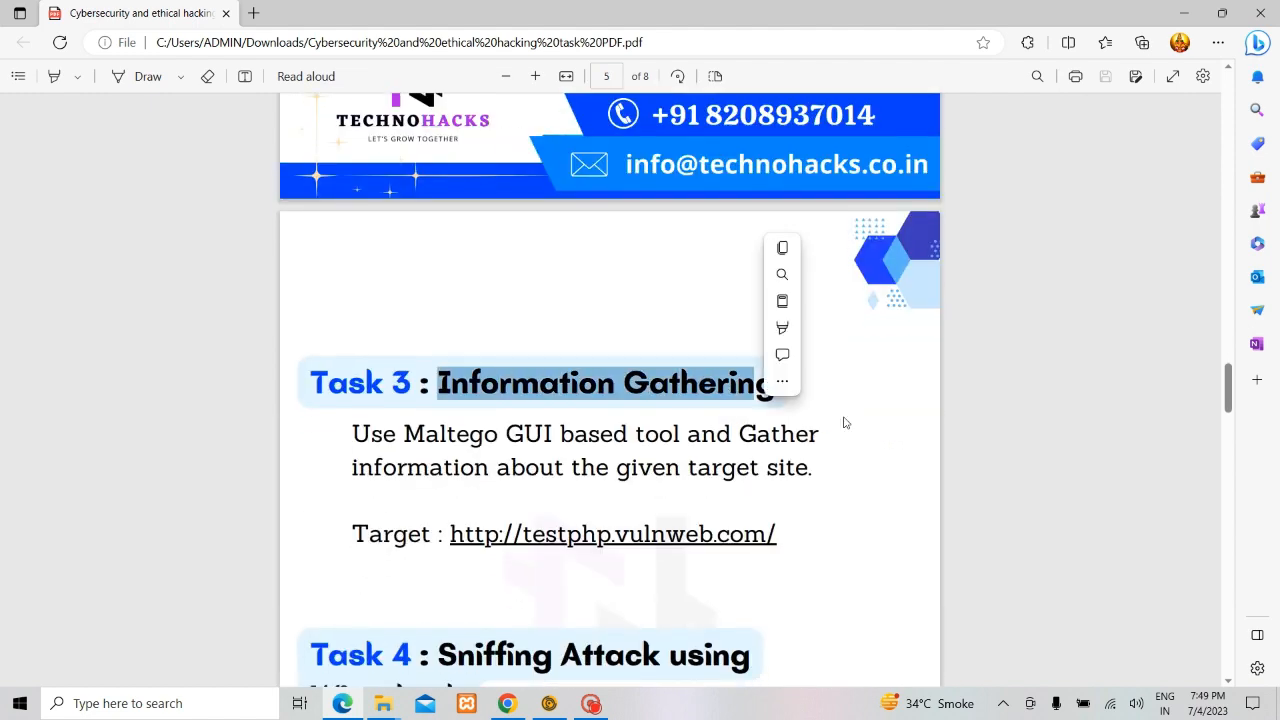
click(840, 425)
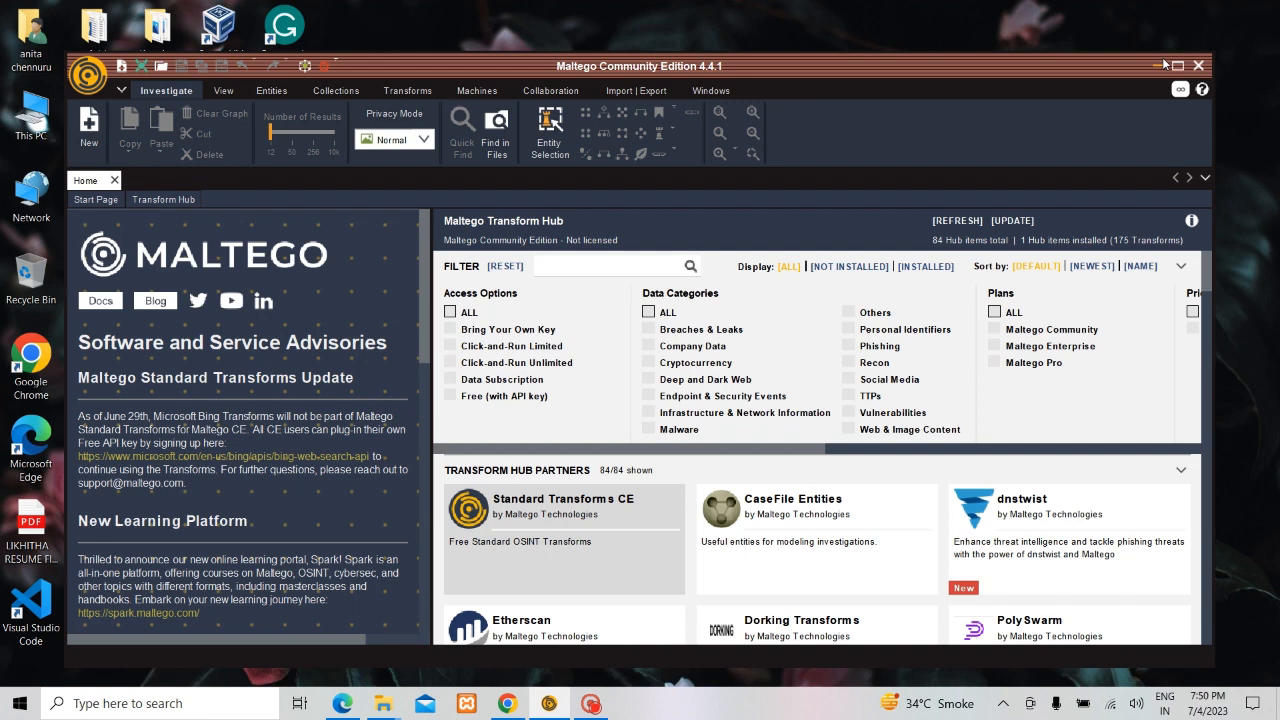
mouse_move(997, 37)
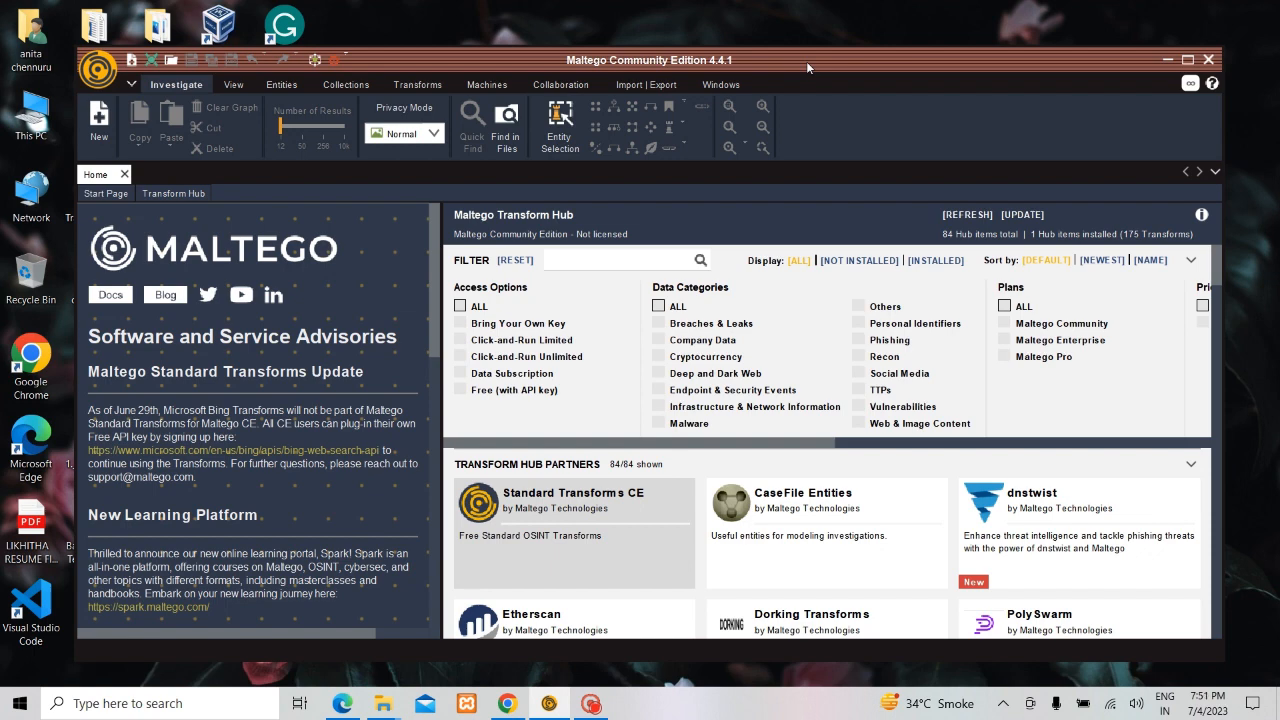
mouse_move(428, 96)
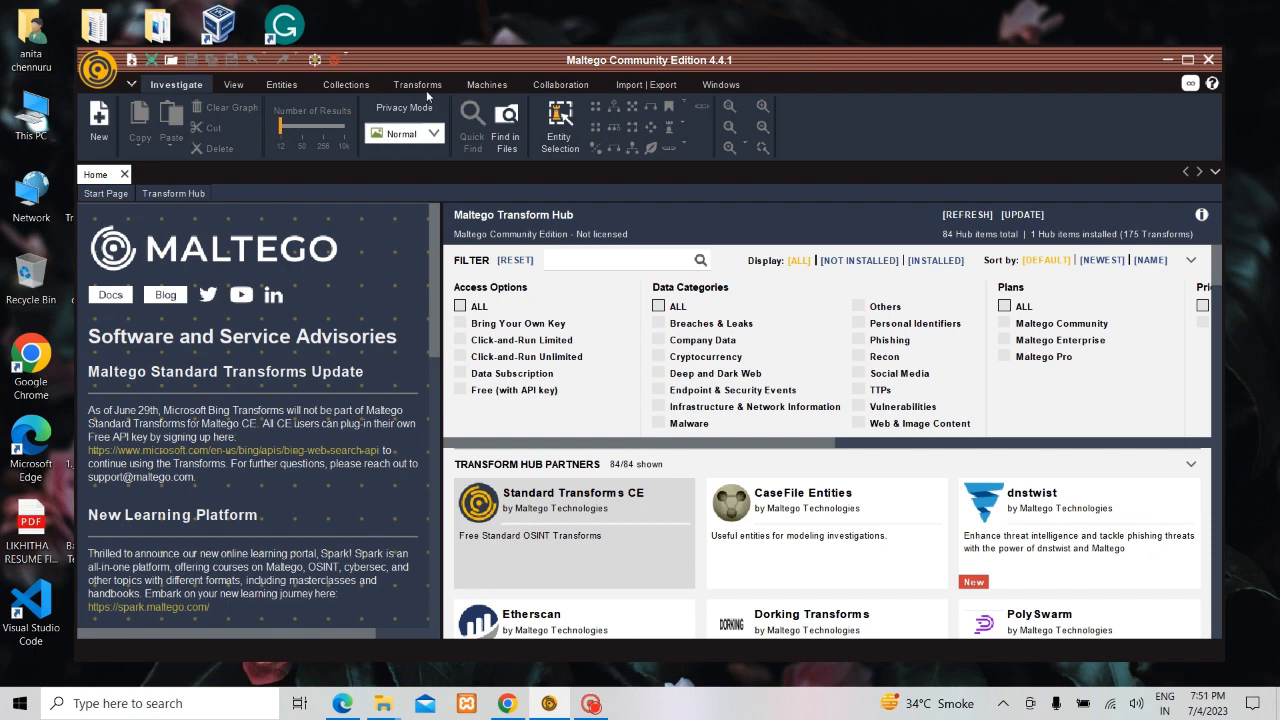
From Machines > Run Machine, select the URL To Network And Domain Information machine.
click(417, 84)
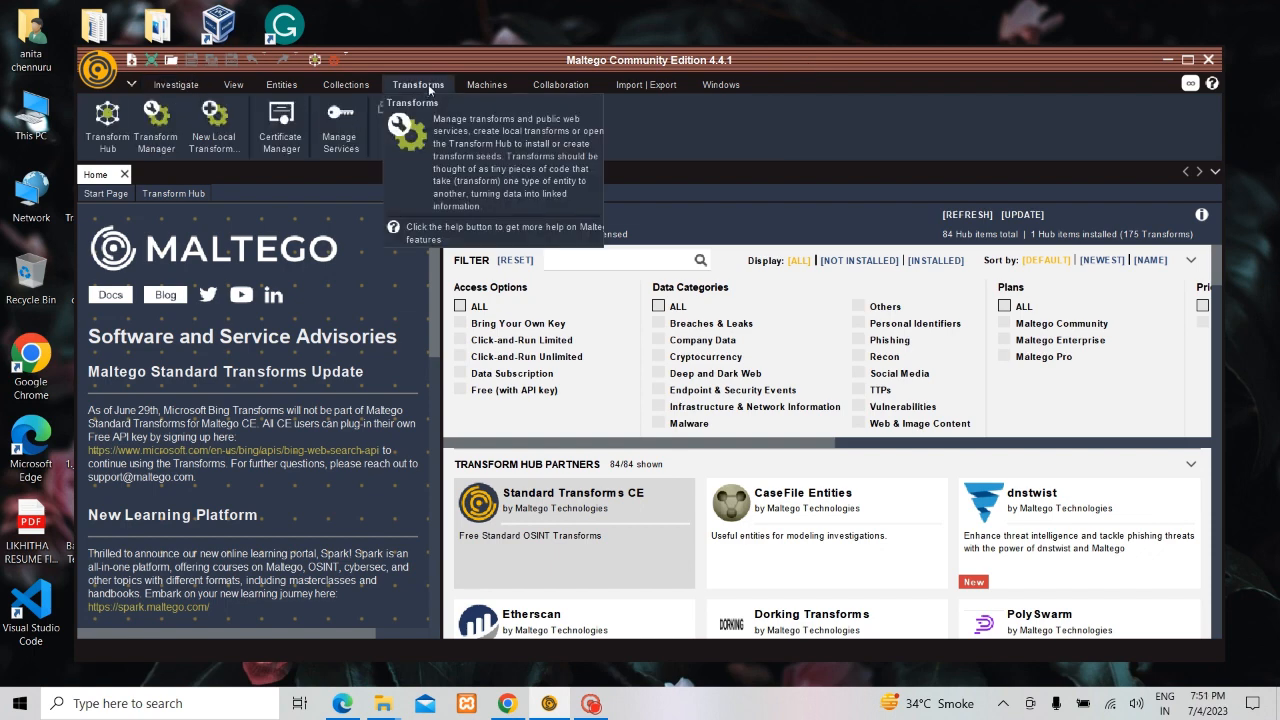
click(487, 84)
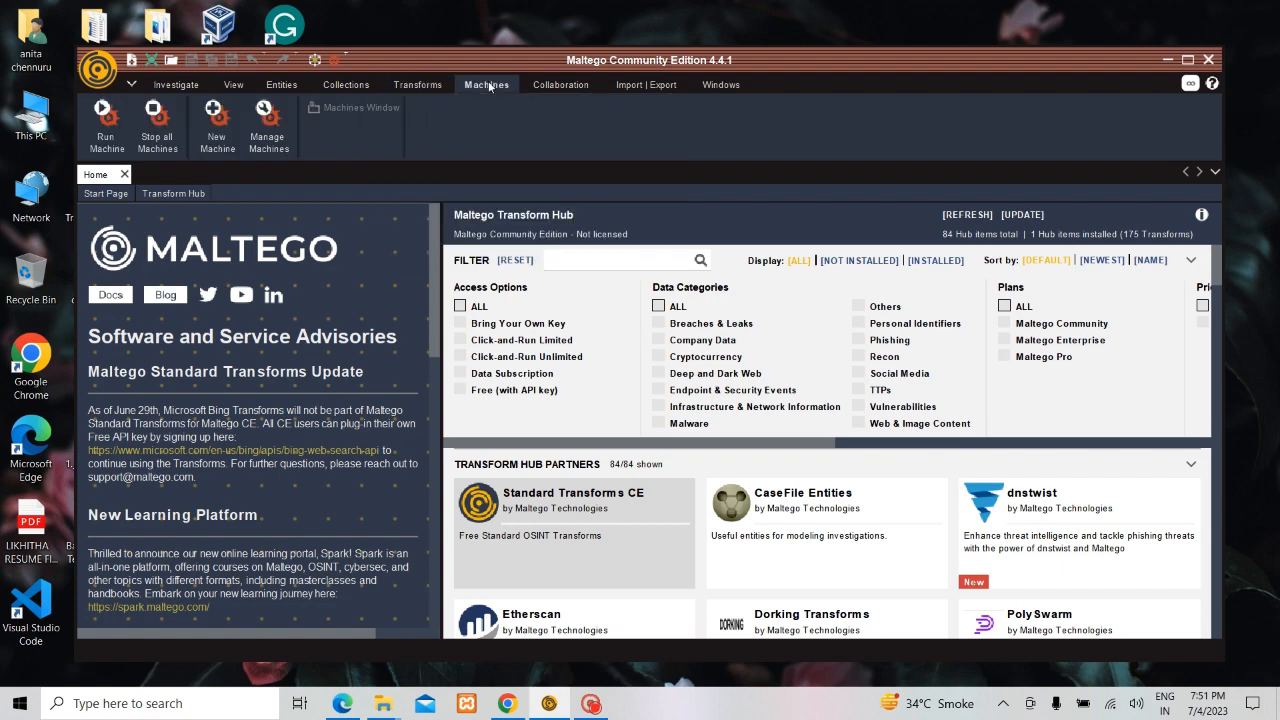
mouse_move(106, 125)
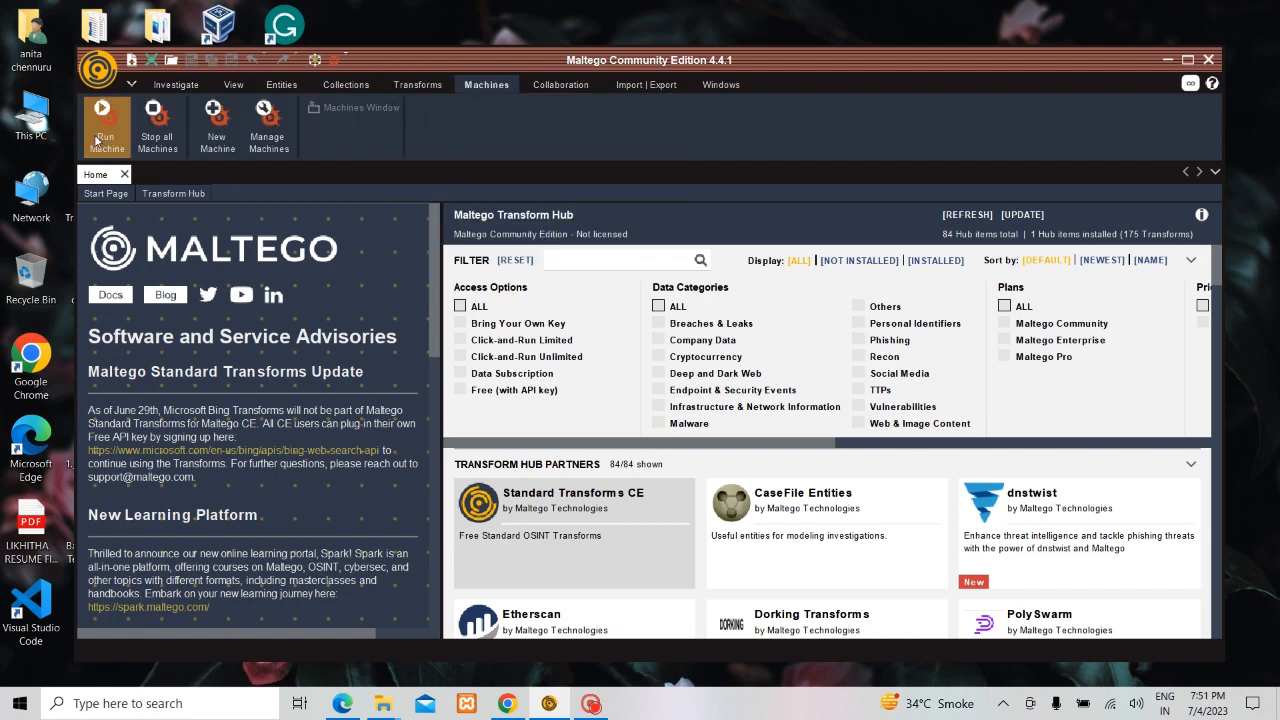
click(106, 125)
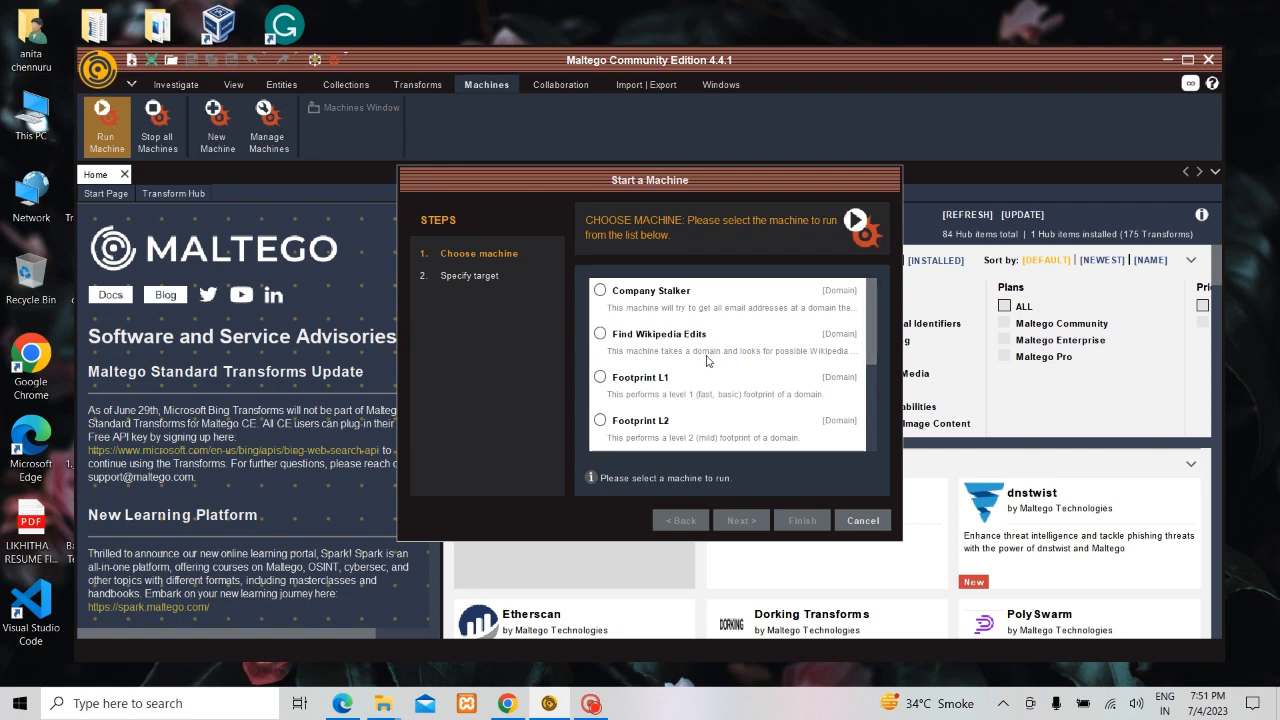
scroll(down, 3)
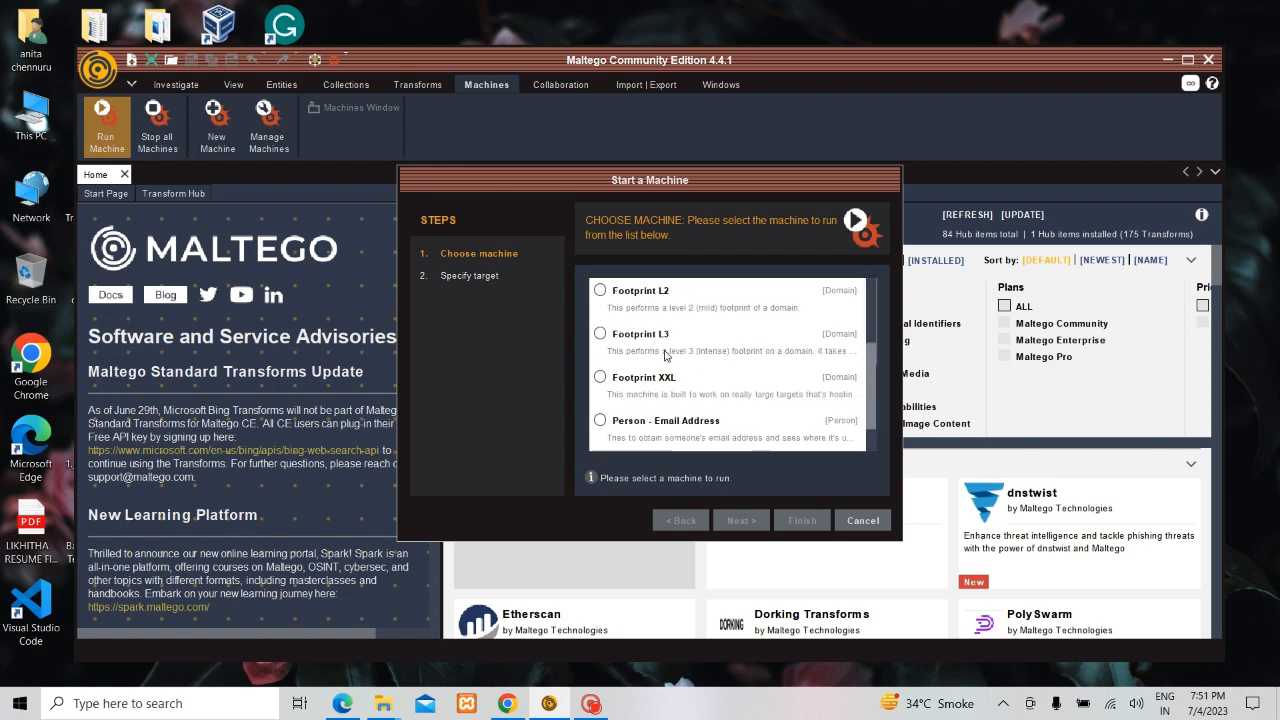
scroll(down, 3)
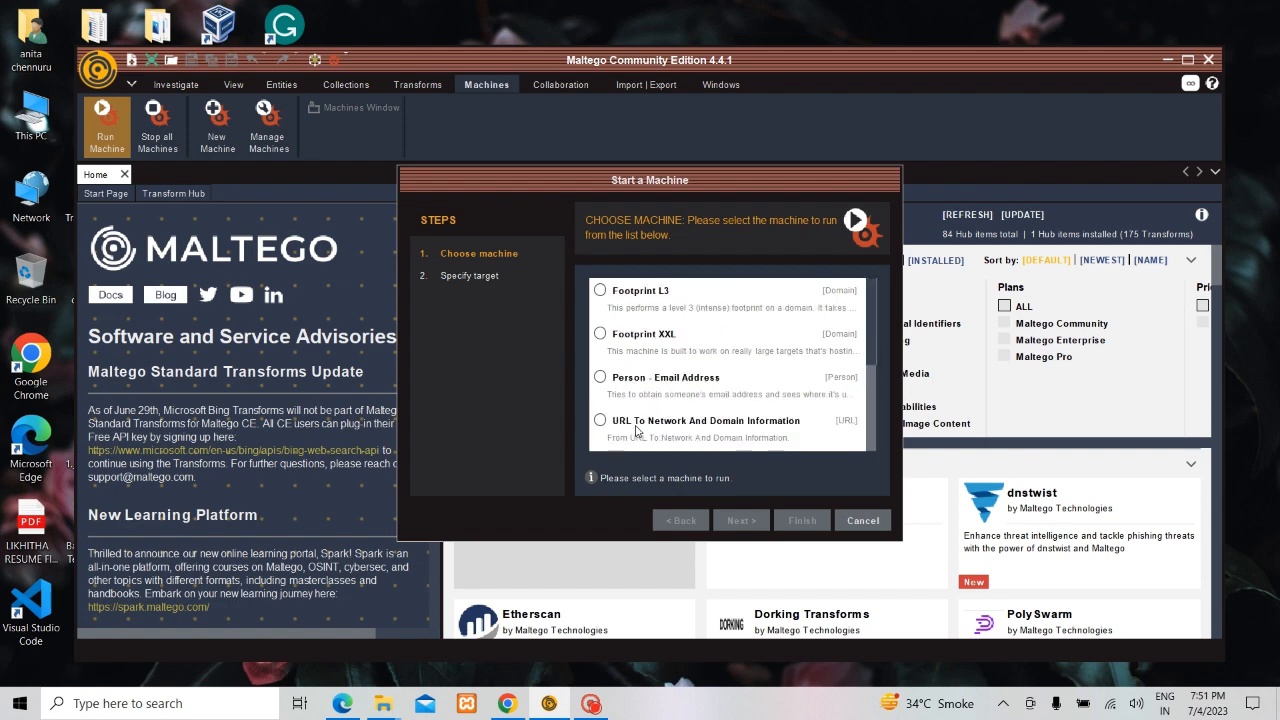
mouse_move(736, 439)
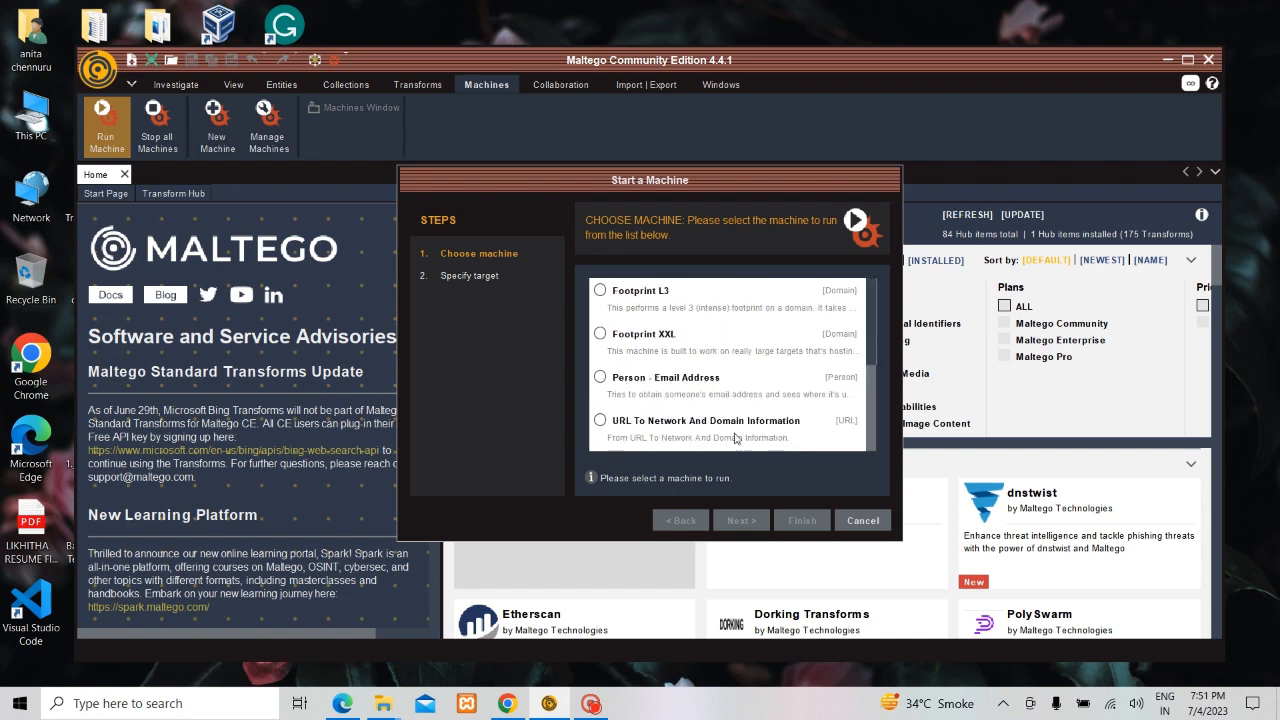
click(600, 424)
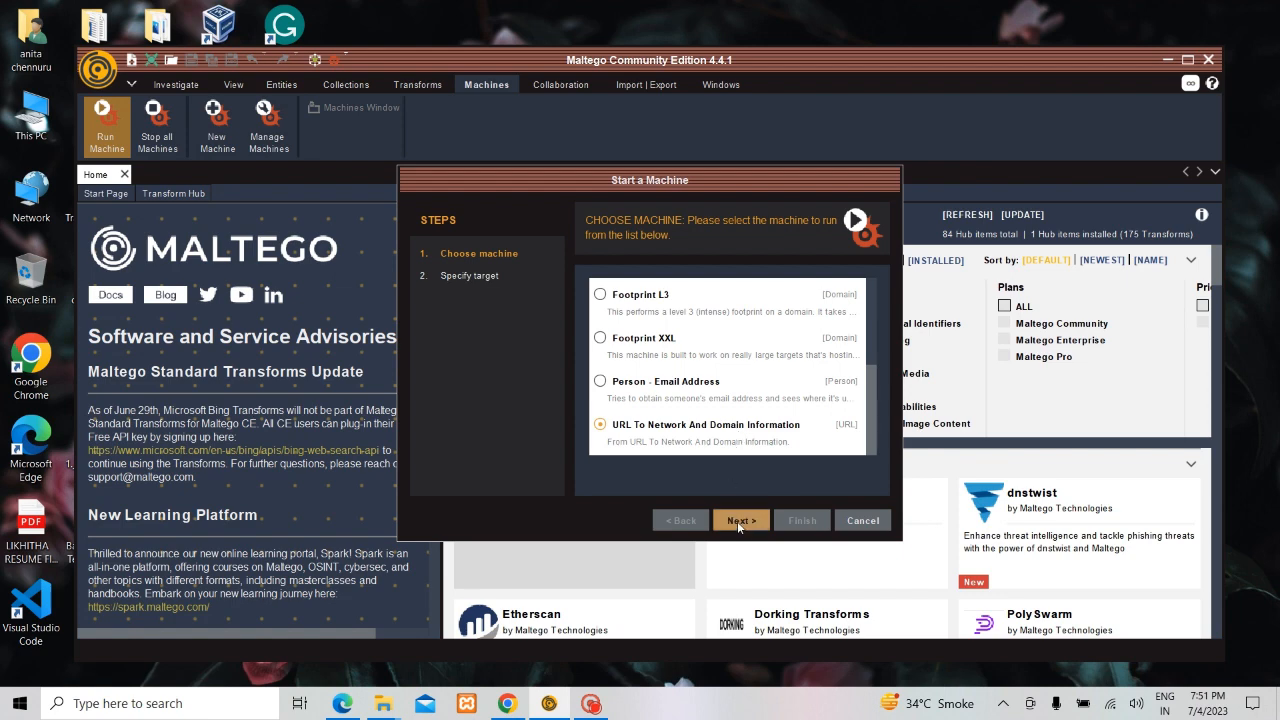
click(740, 520)
text(h)
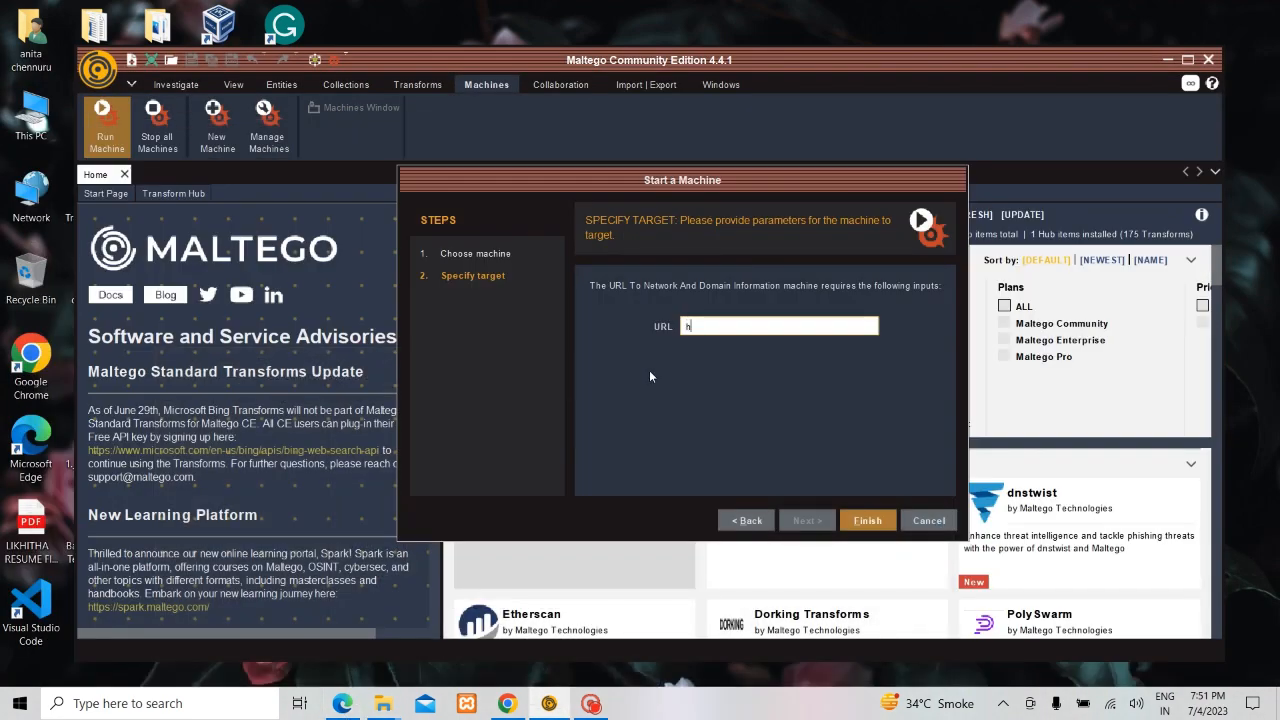
text(ttp://)
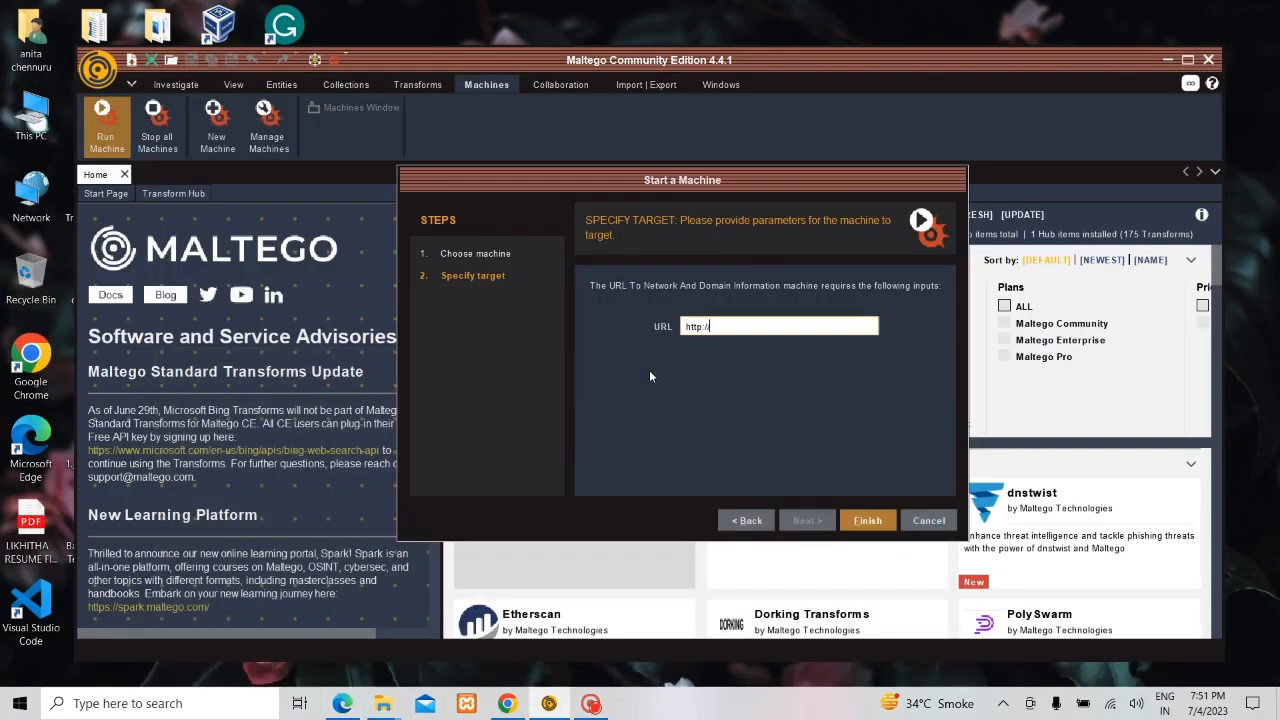
text(testphp.v)
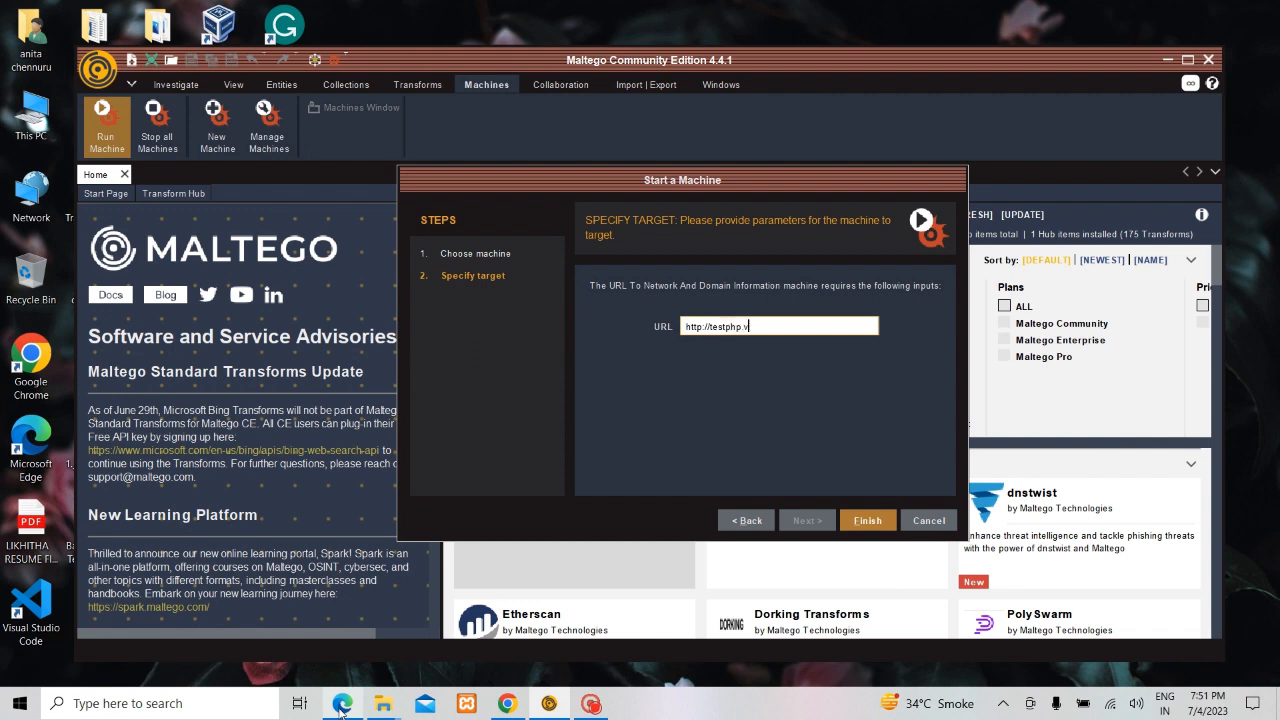
text(ulnweb)
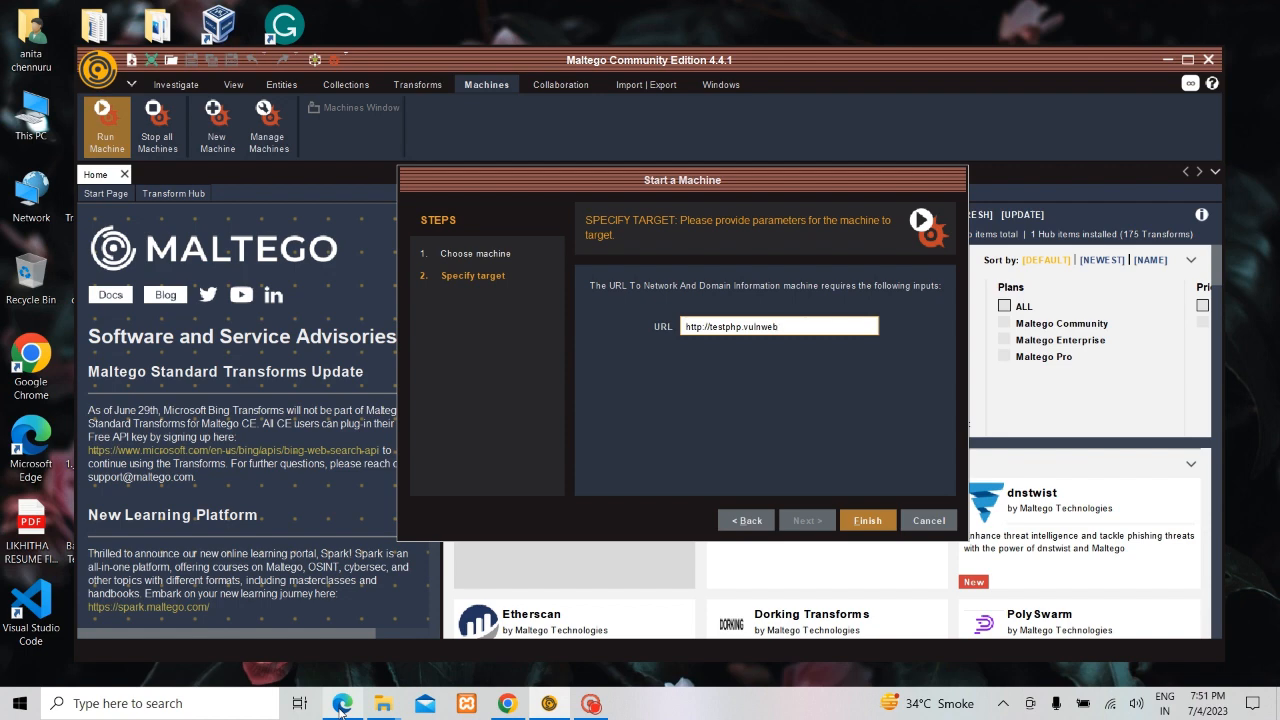
text(.com)
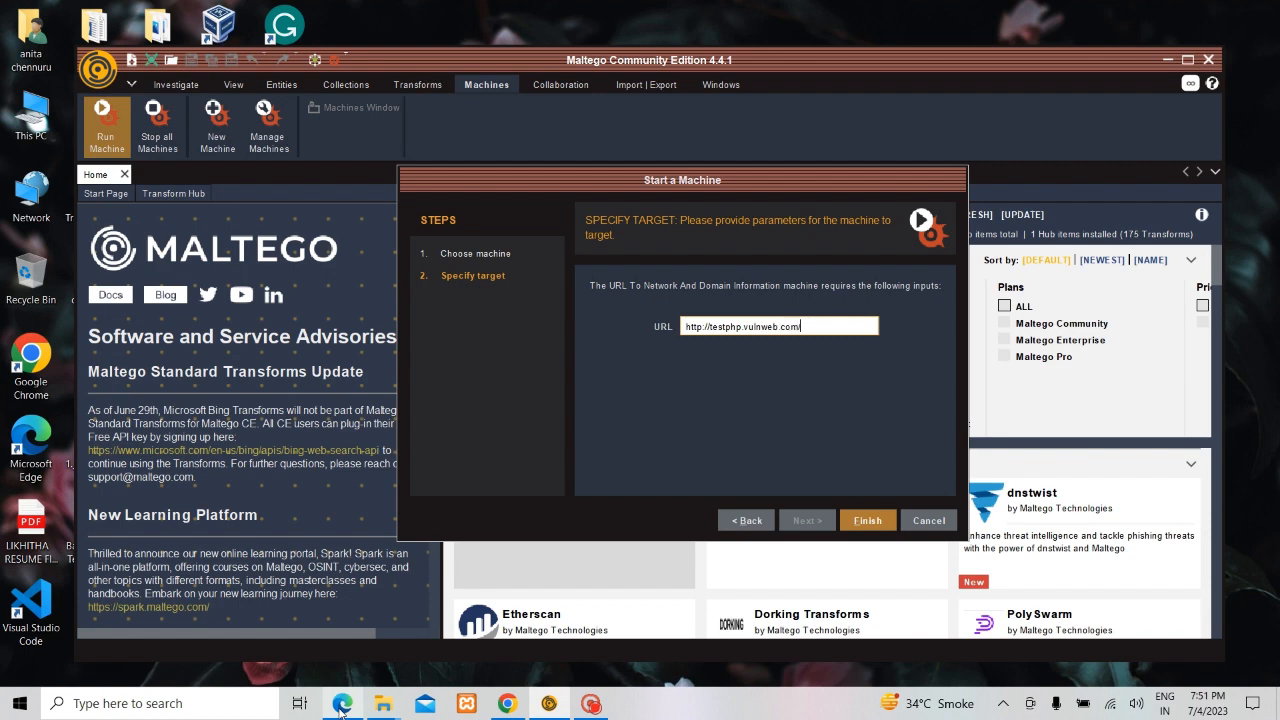
click(343, 703)
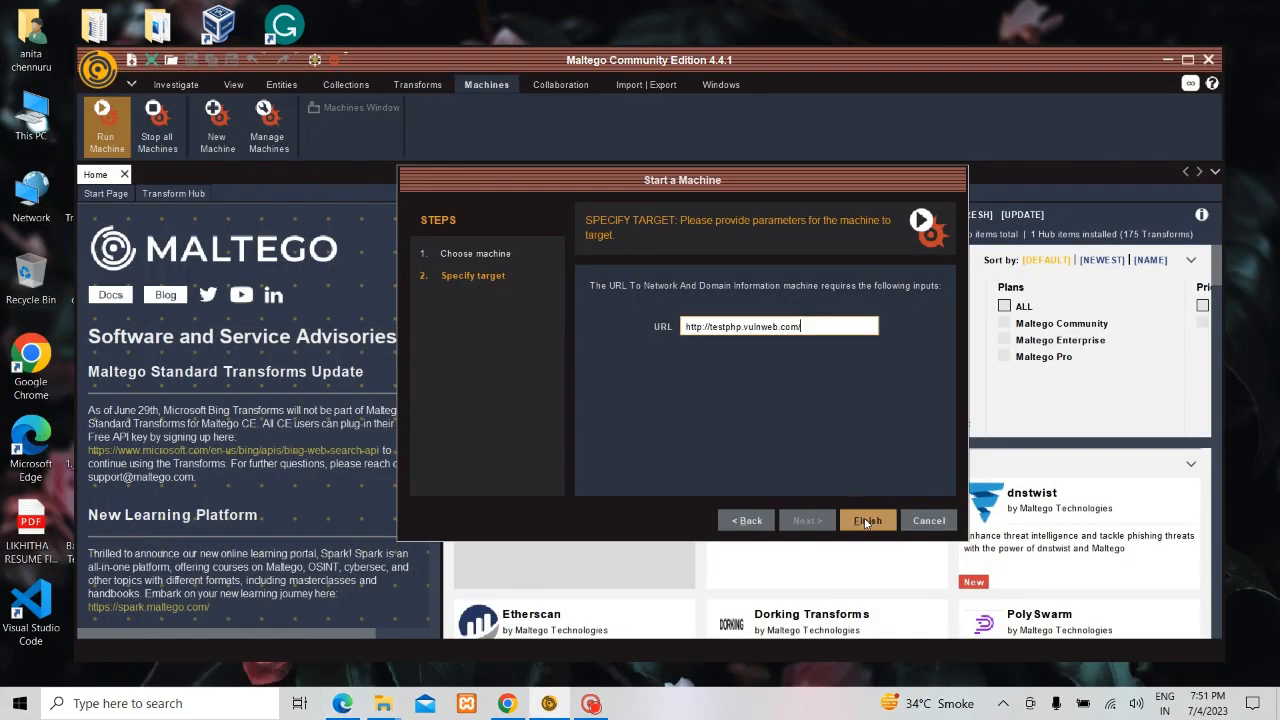
click(866, 520)
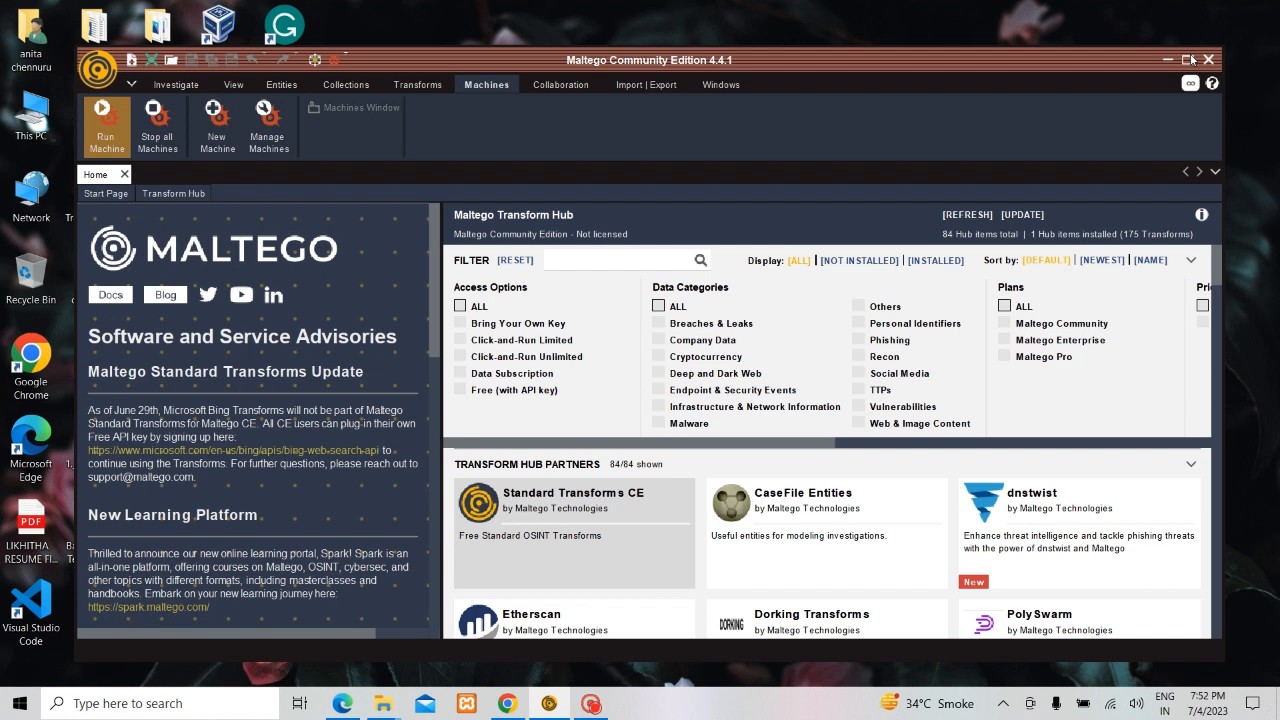
mouse_move(1085, 207)
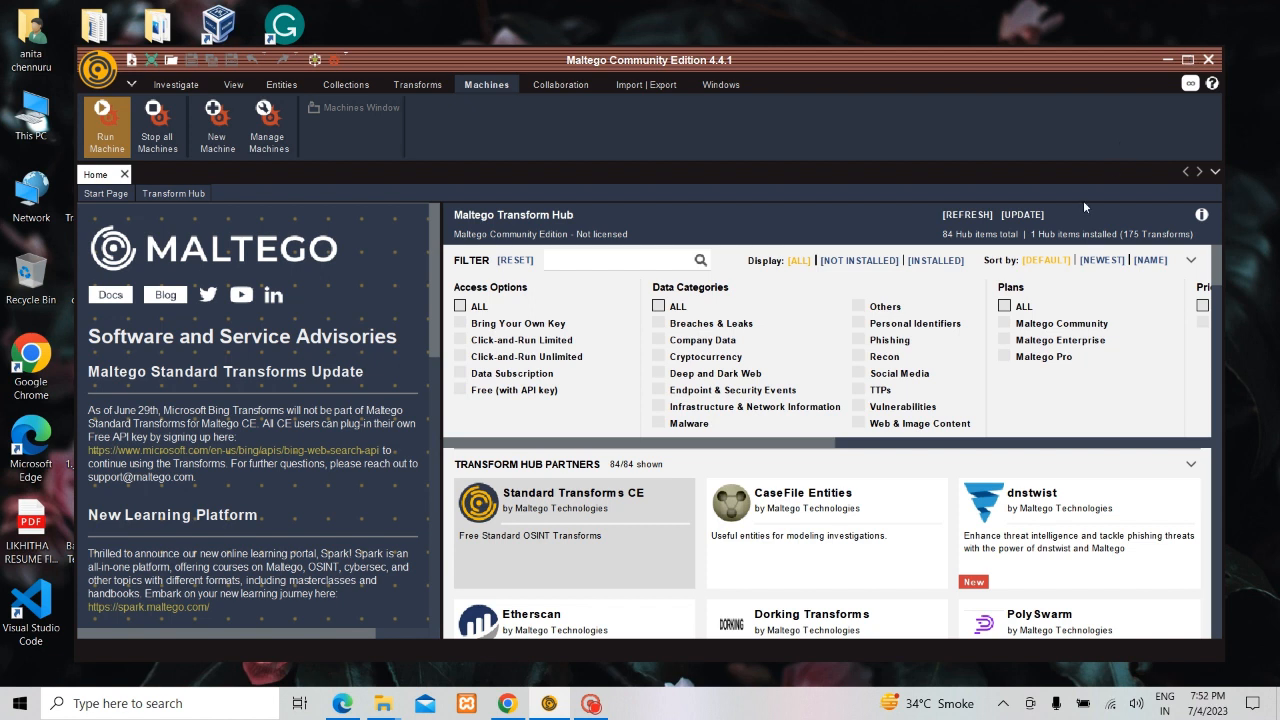
mouse_move(575, 460)
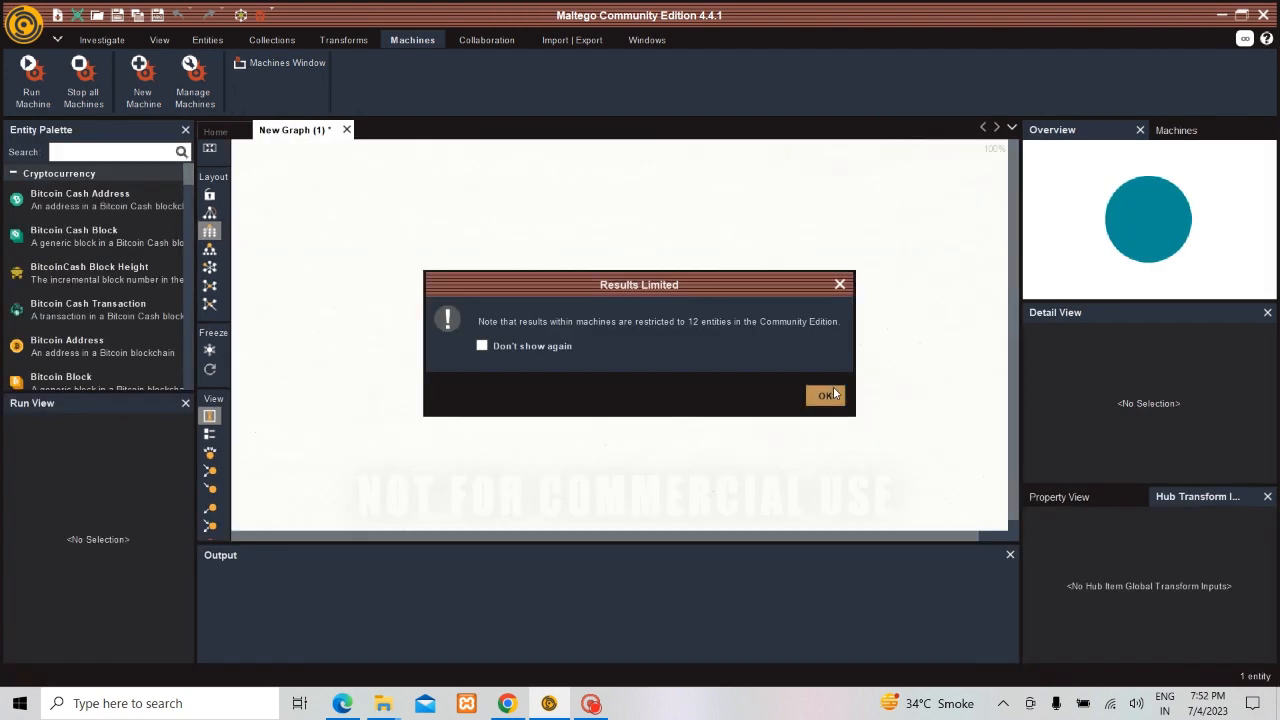
mouse_move(857, 390)
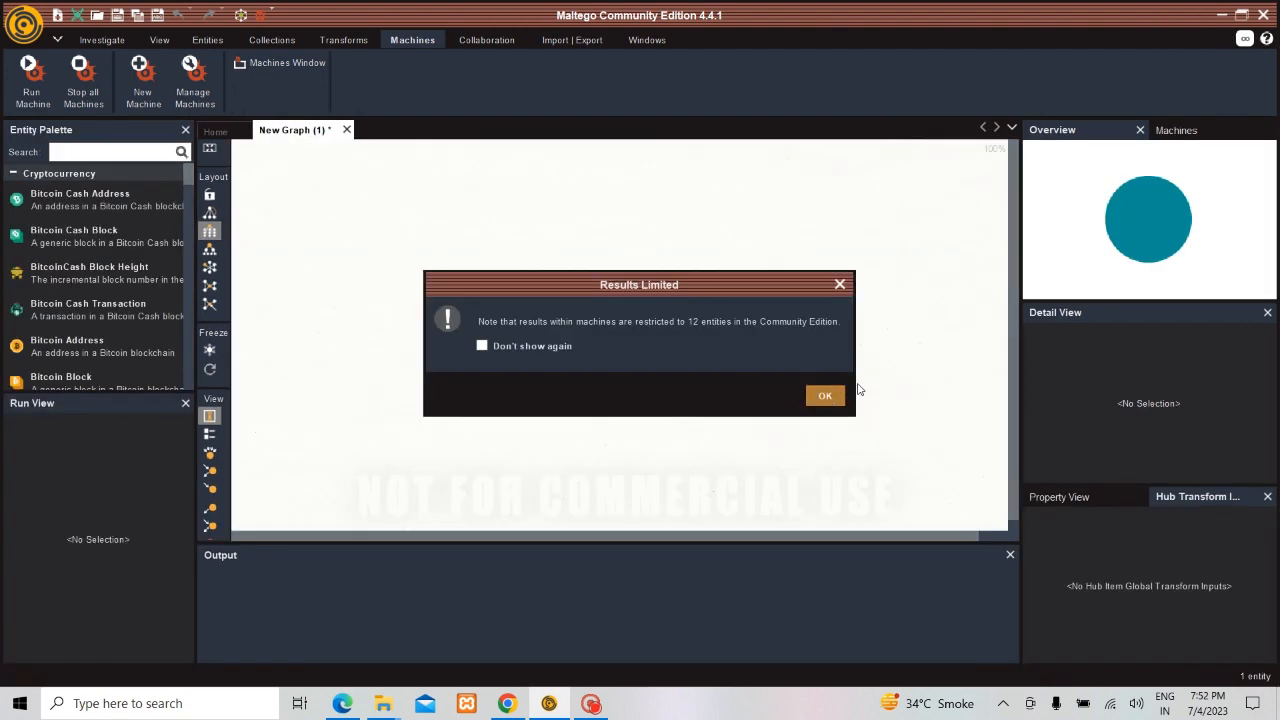
Dismiss the 12-entity Results Limited notice so New Graph (1) fills with results.
click(824, 395)
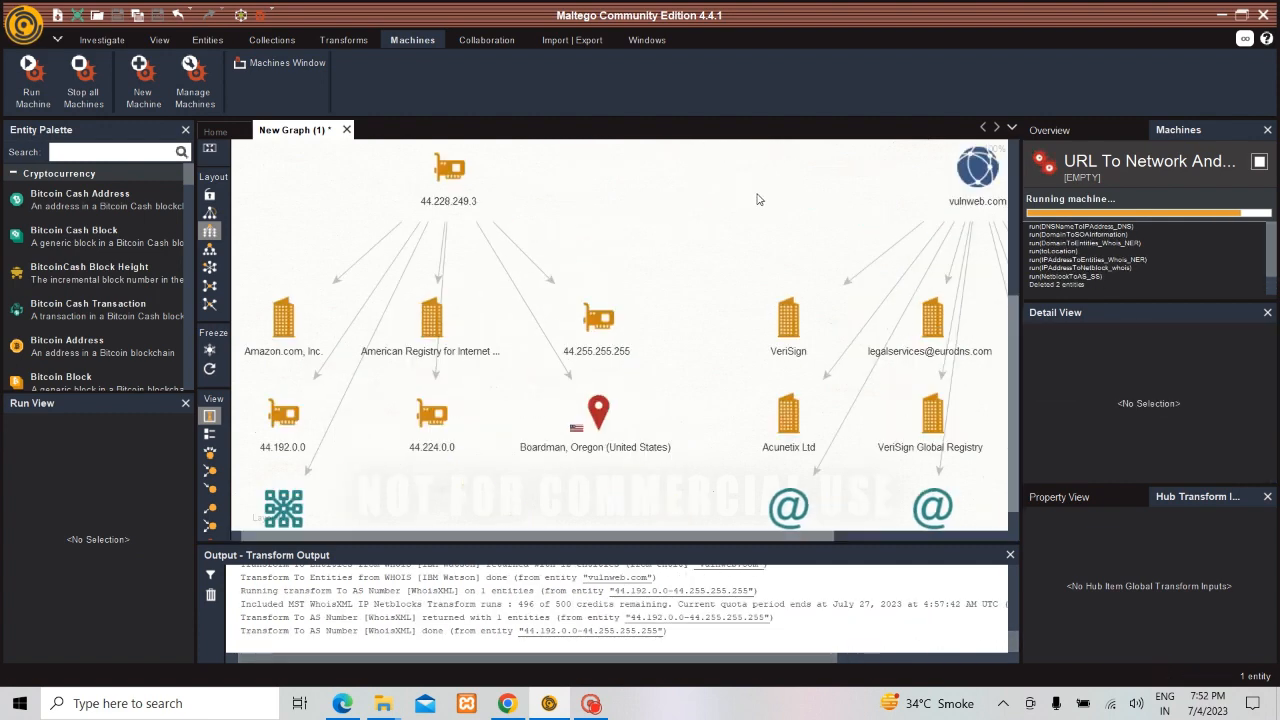
View details of the 44.228.249.3 address, Amazon.com, Inc. and the 44.224.0.0 address.
click(448, 168)
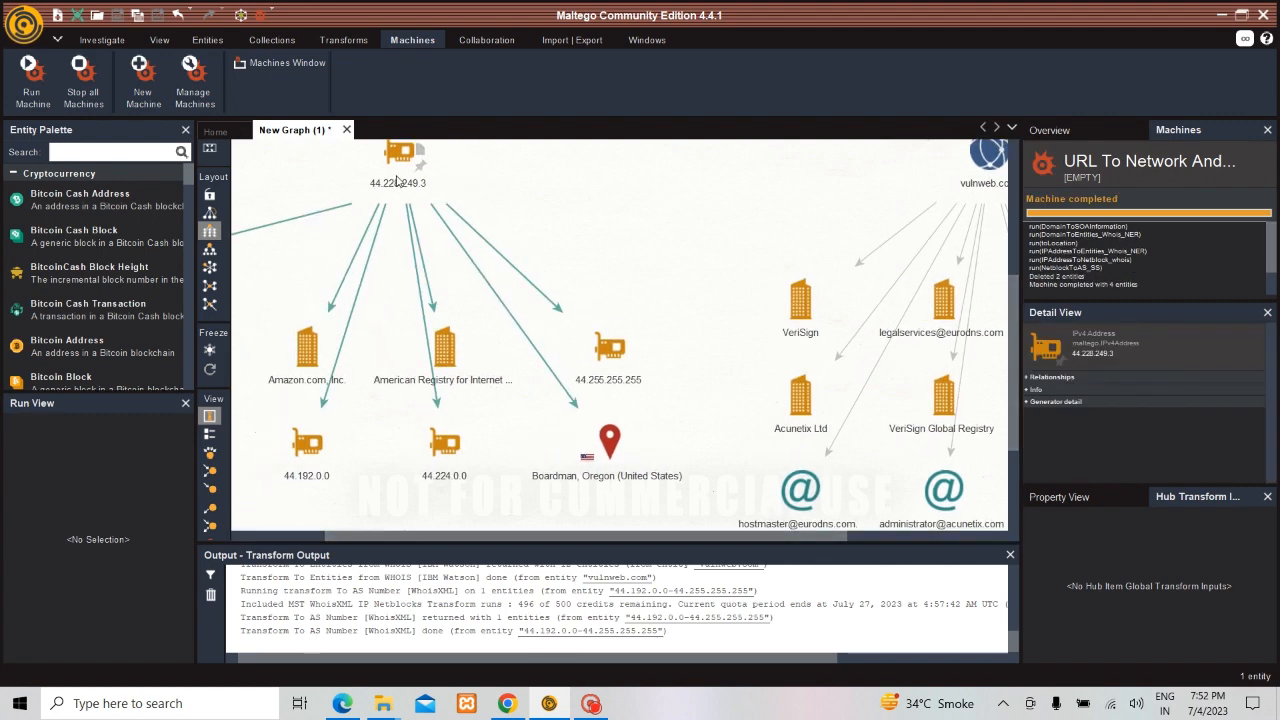
click(307, 345)
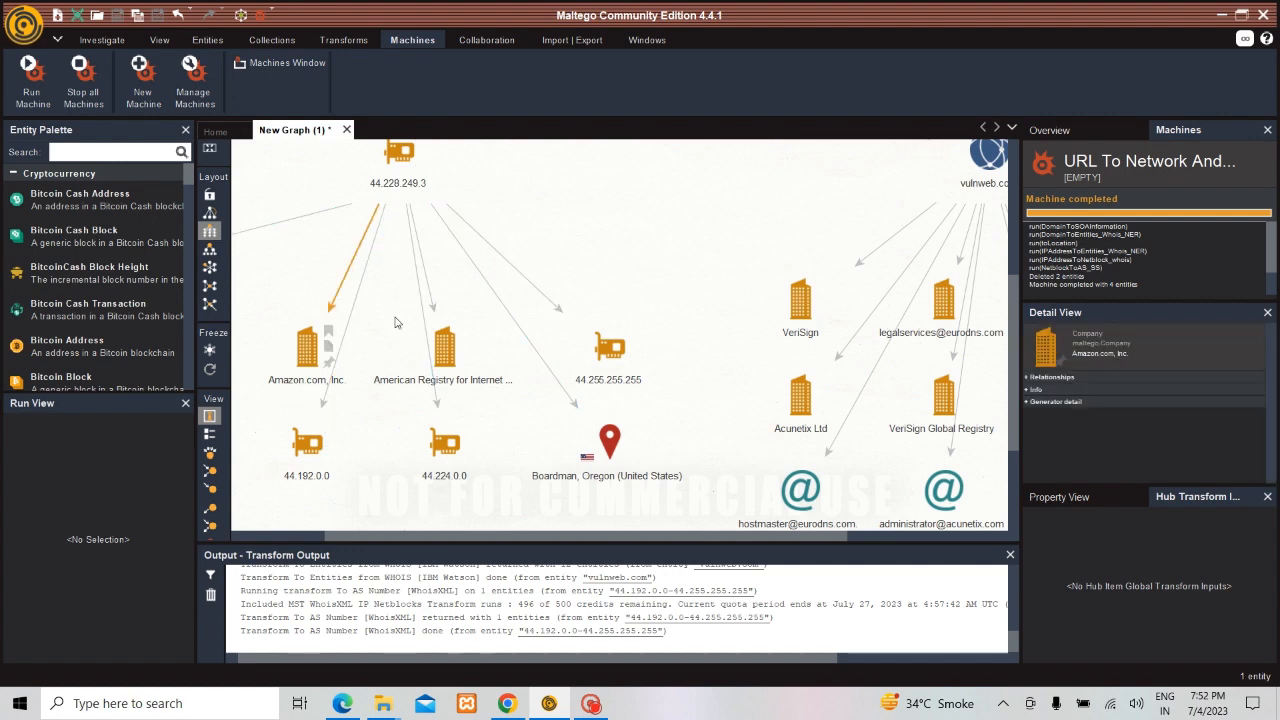
click(659, 368)
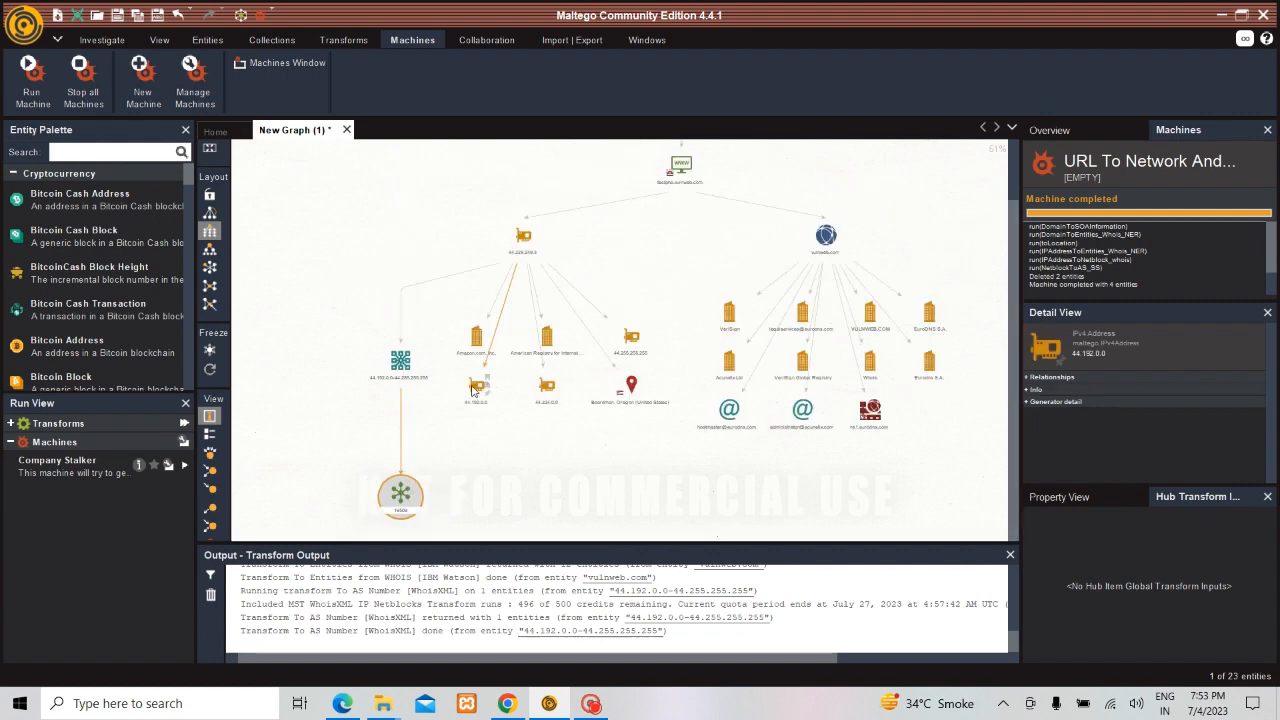
click(477, 388)
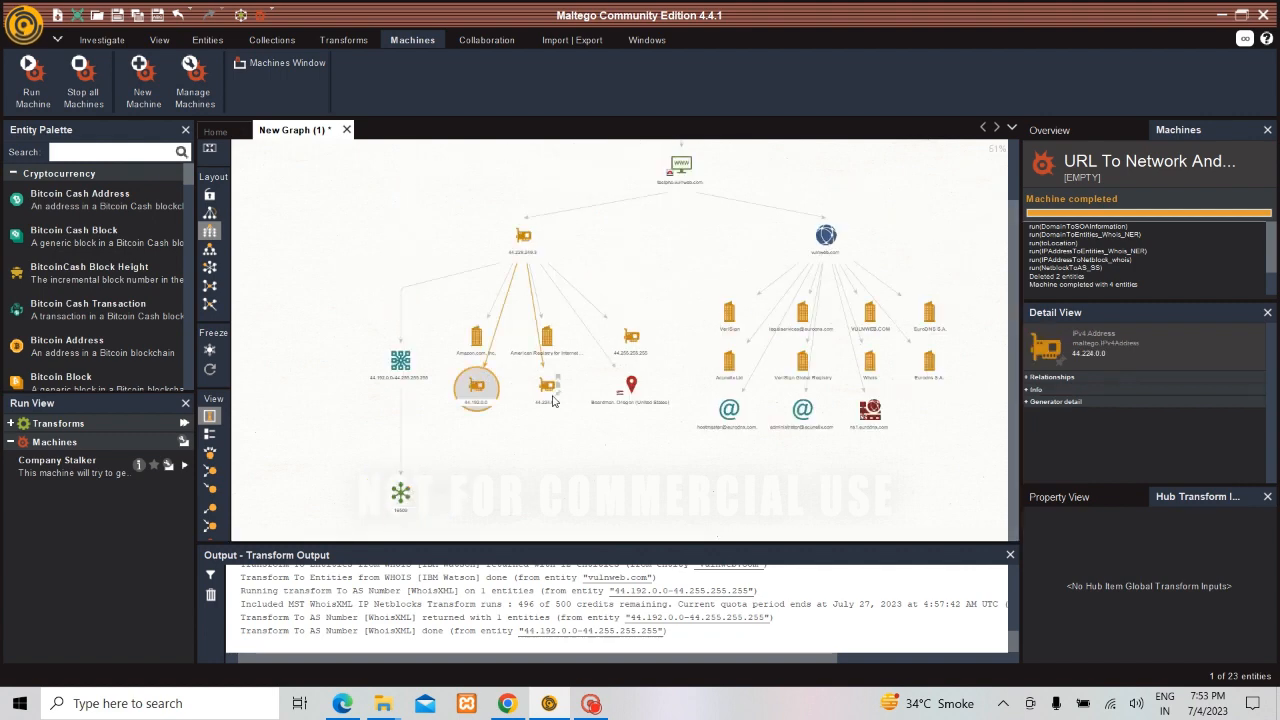
click(631, 385)
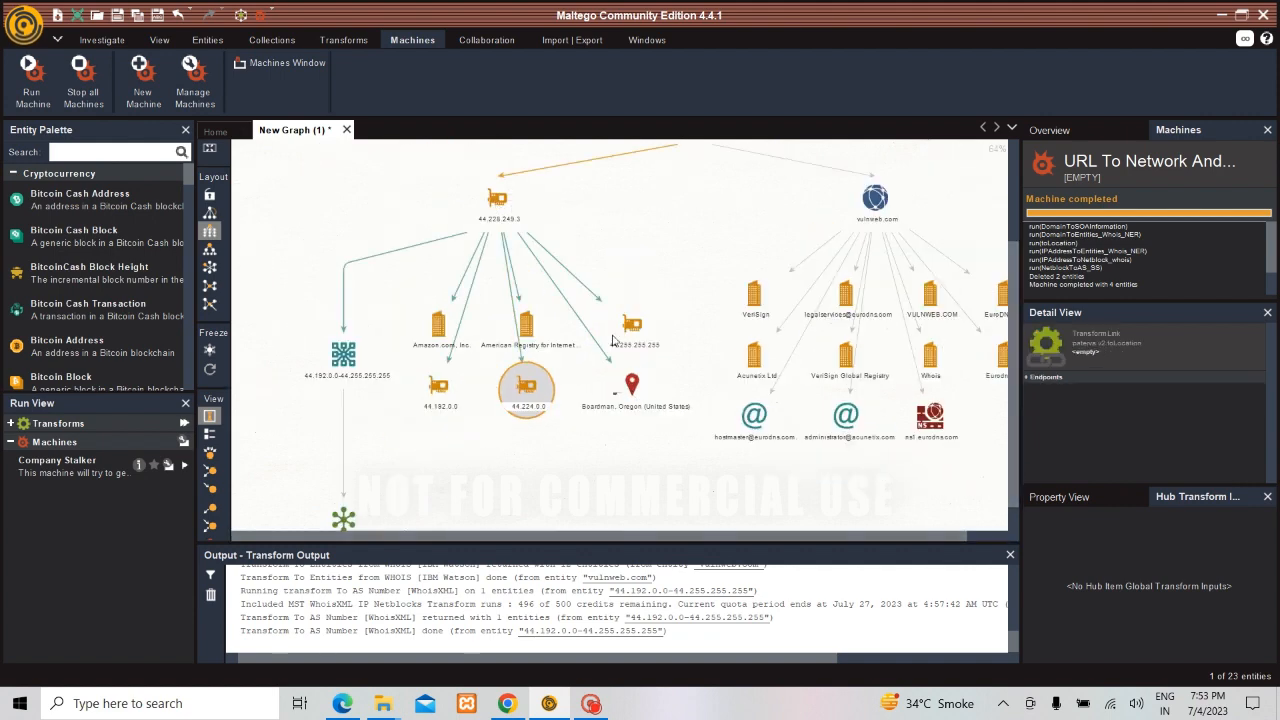
click(632, 384)
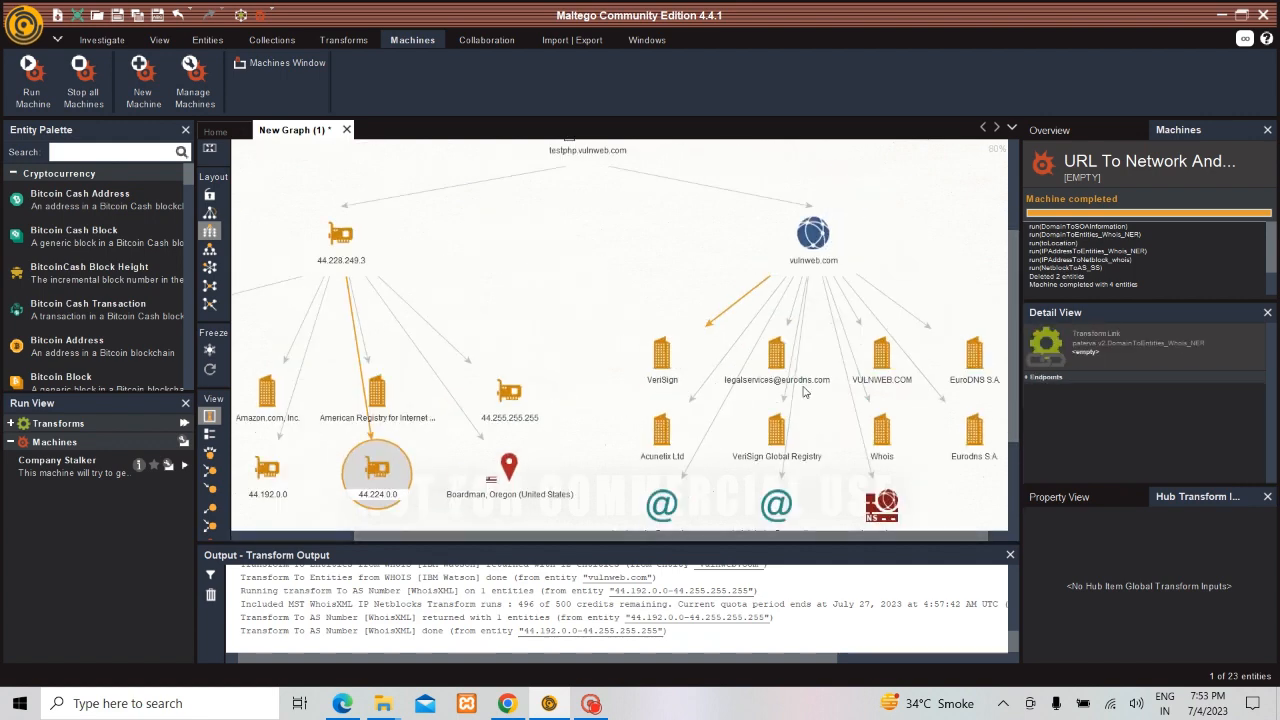
click(881, 352)
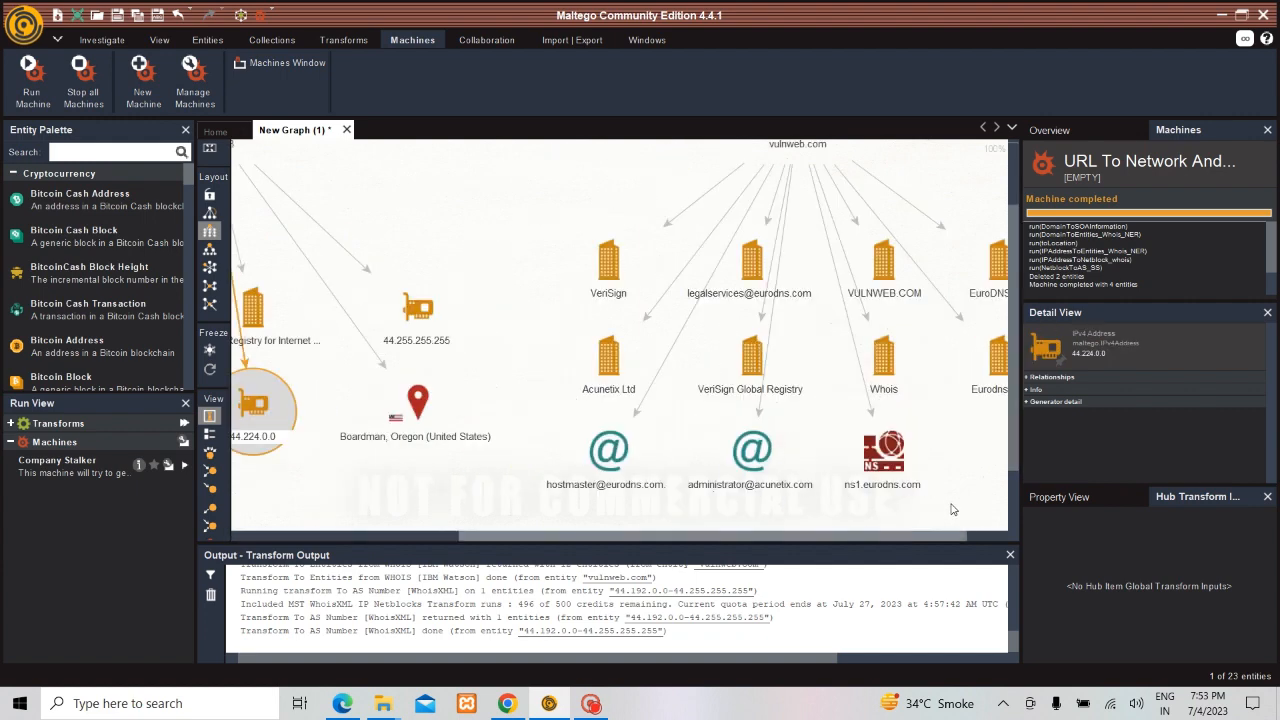
click(883, 450)
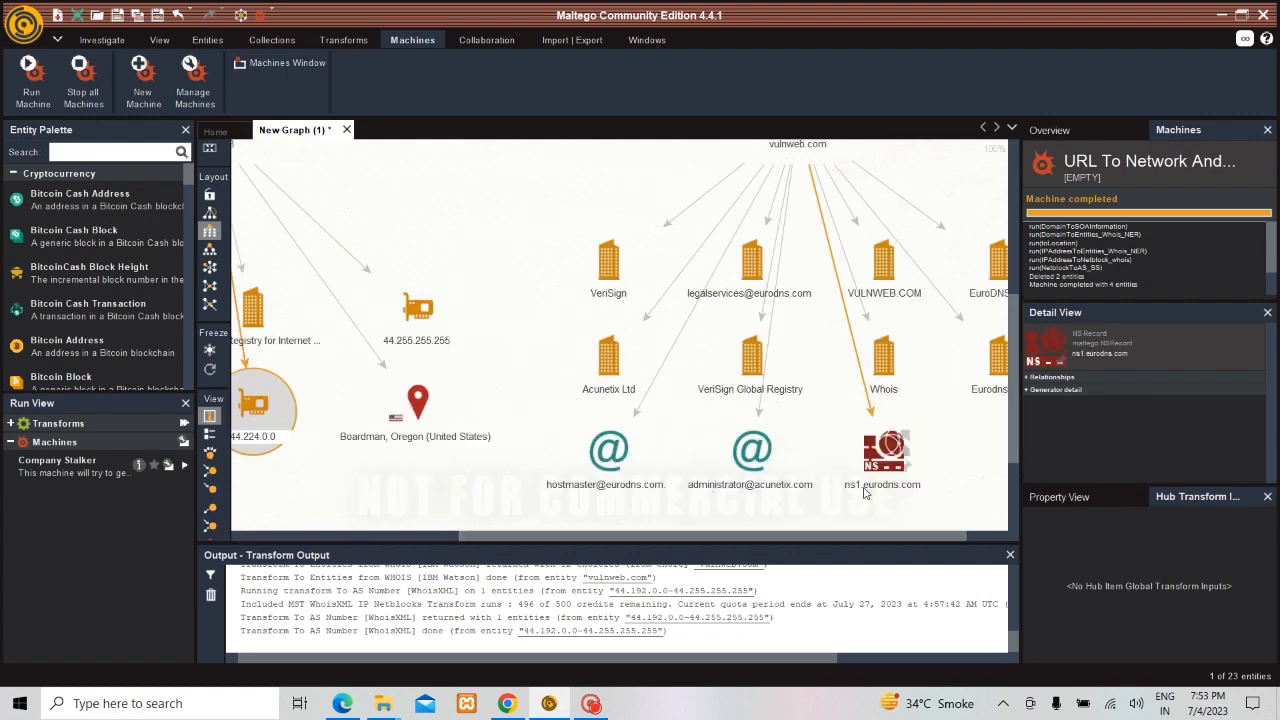
click(749, 451)
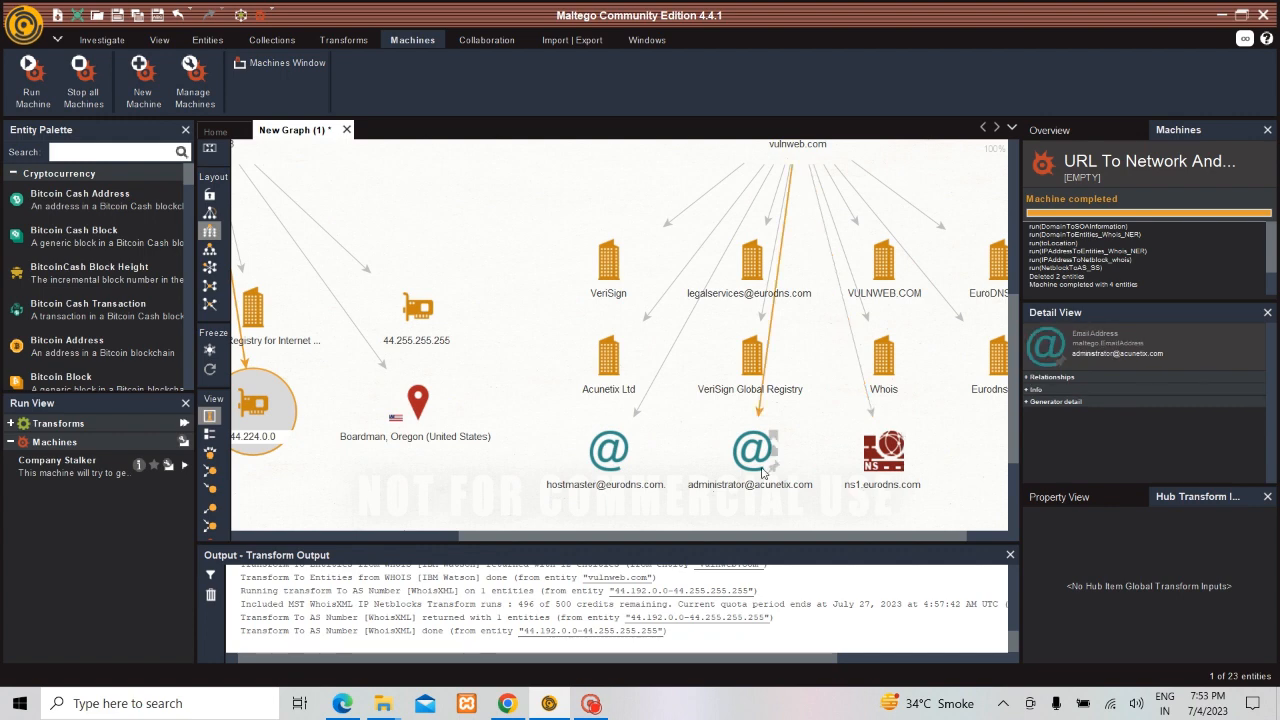
mouse_move(725, 480)
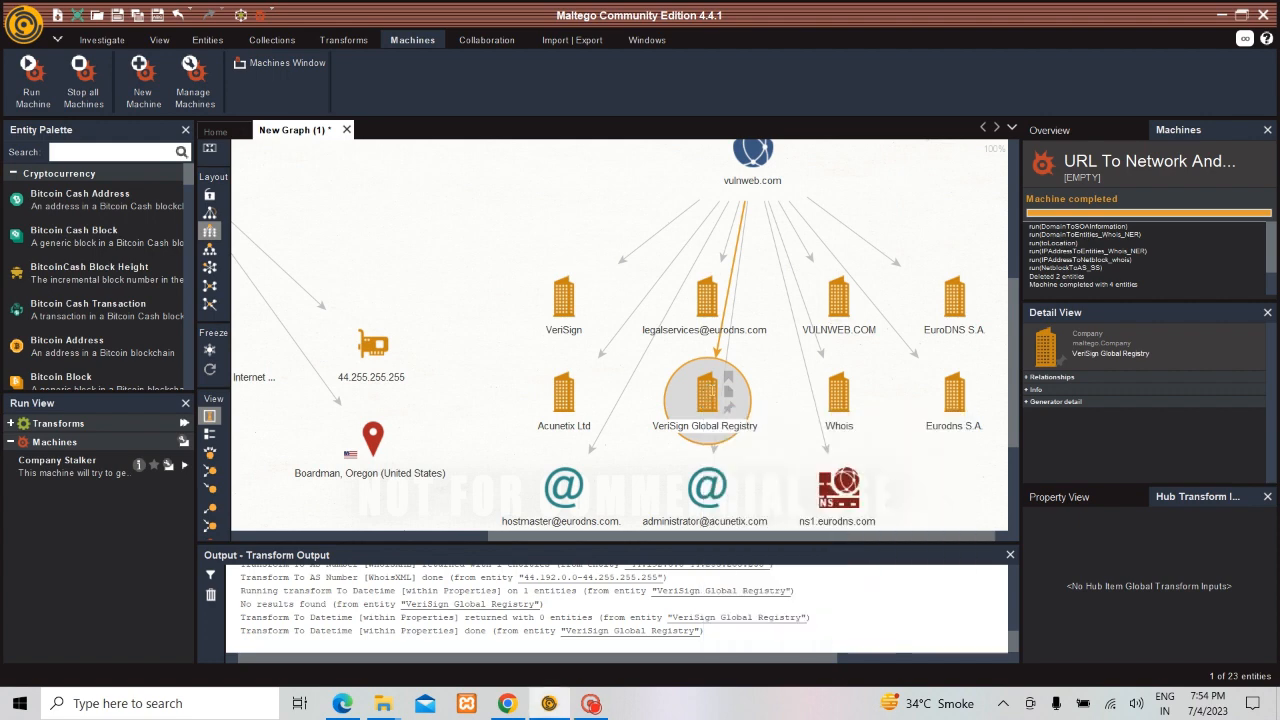
double_click(704, 398)
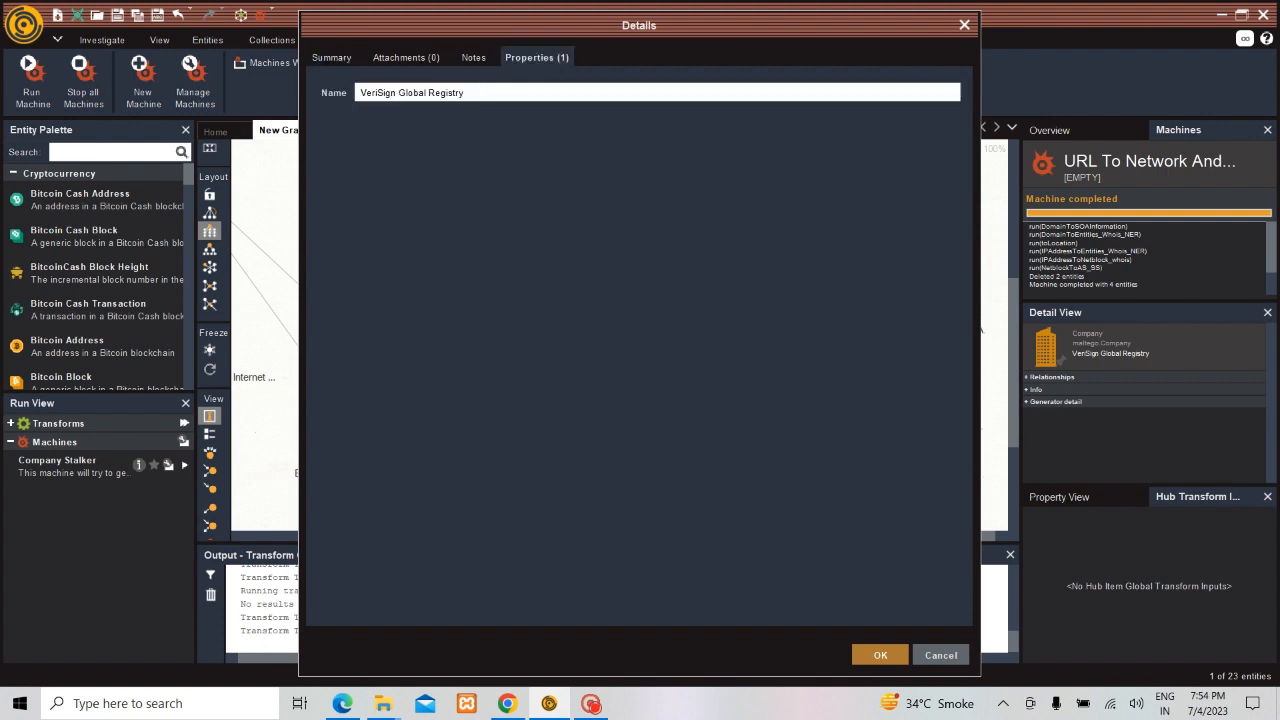
click(879, 655)
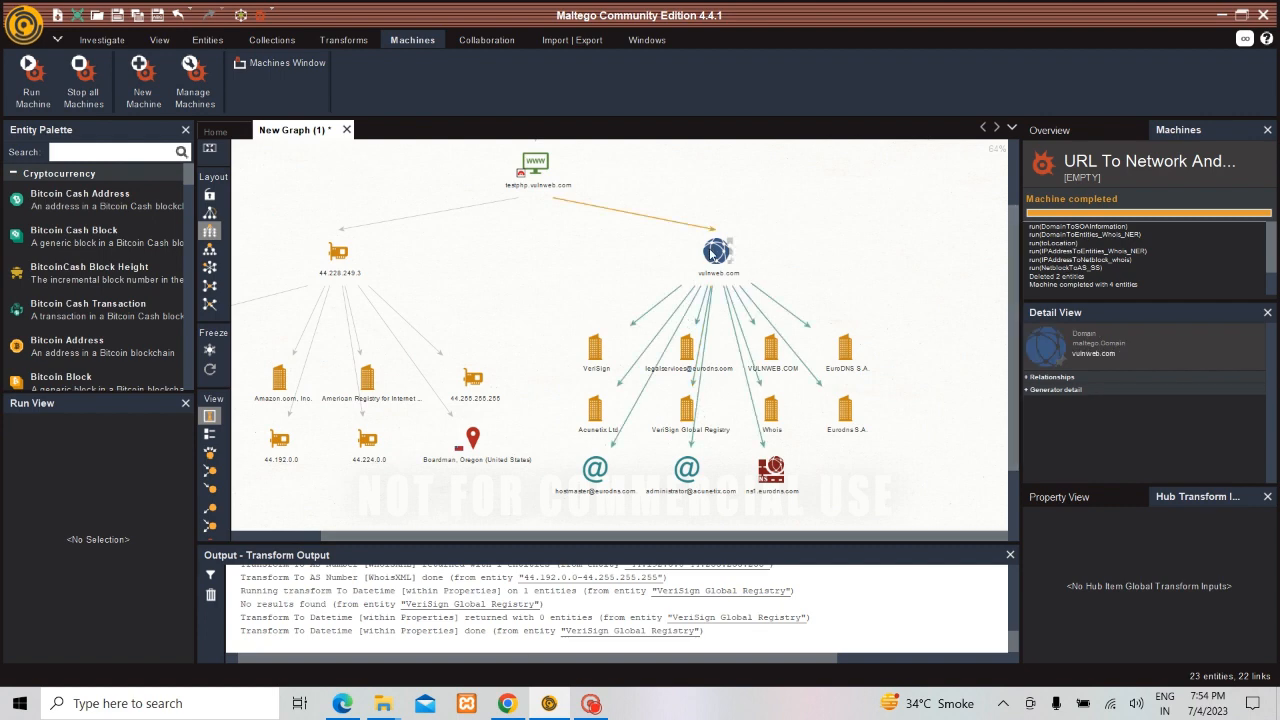
double_click(717, 251)
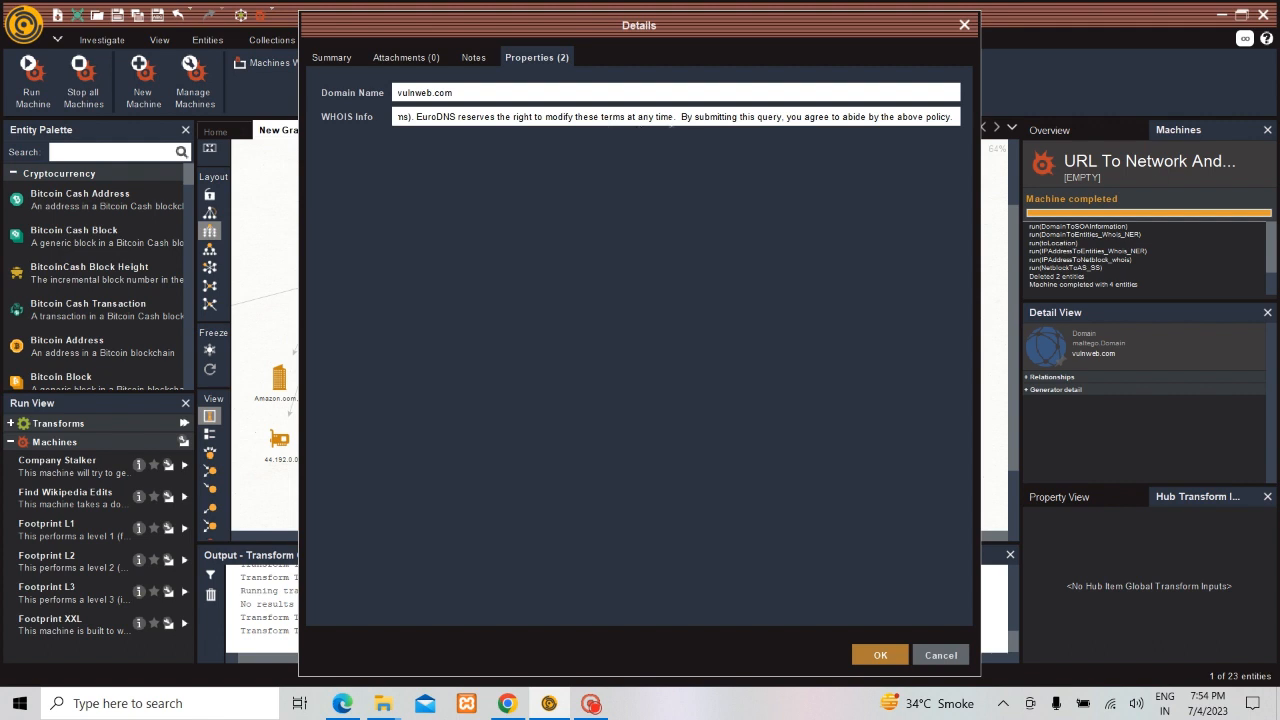
mouse_move(908, 35)
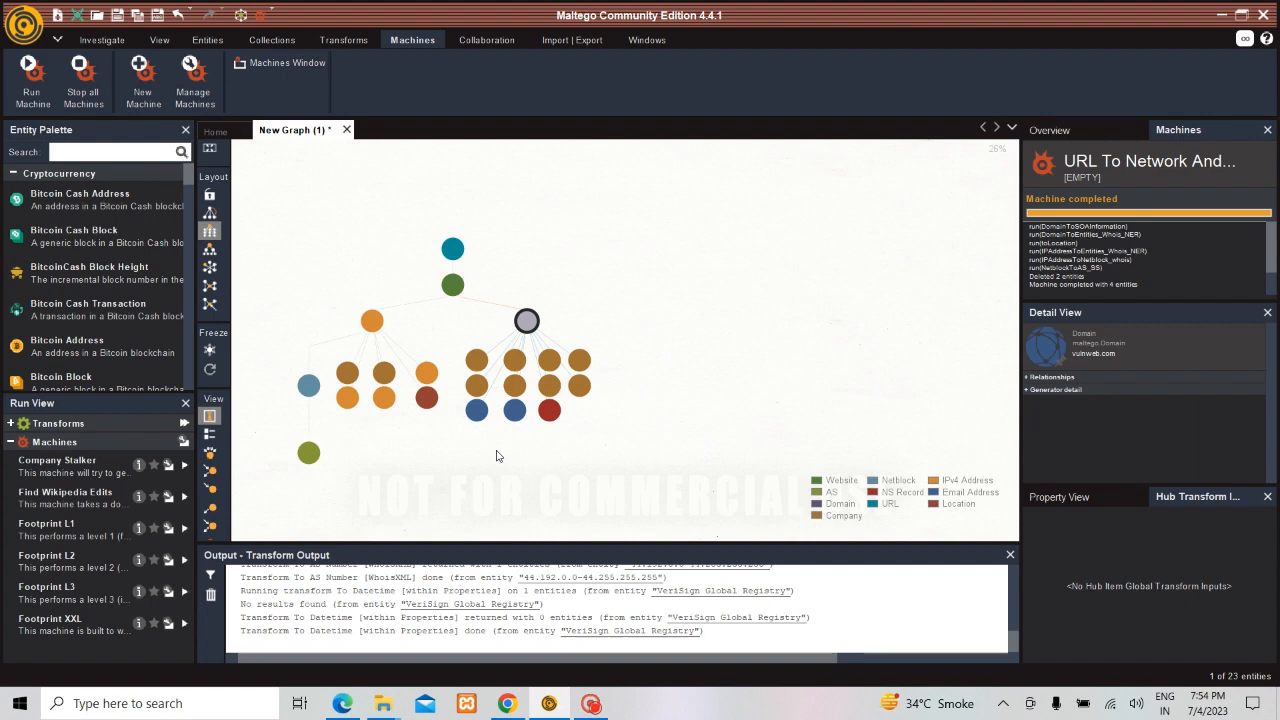
mouse_move(827, 486)
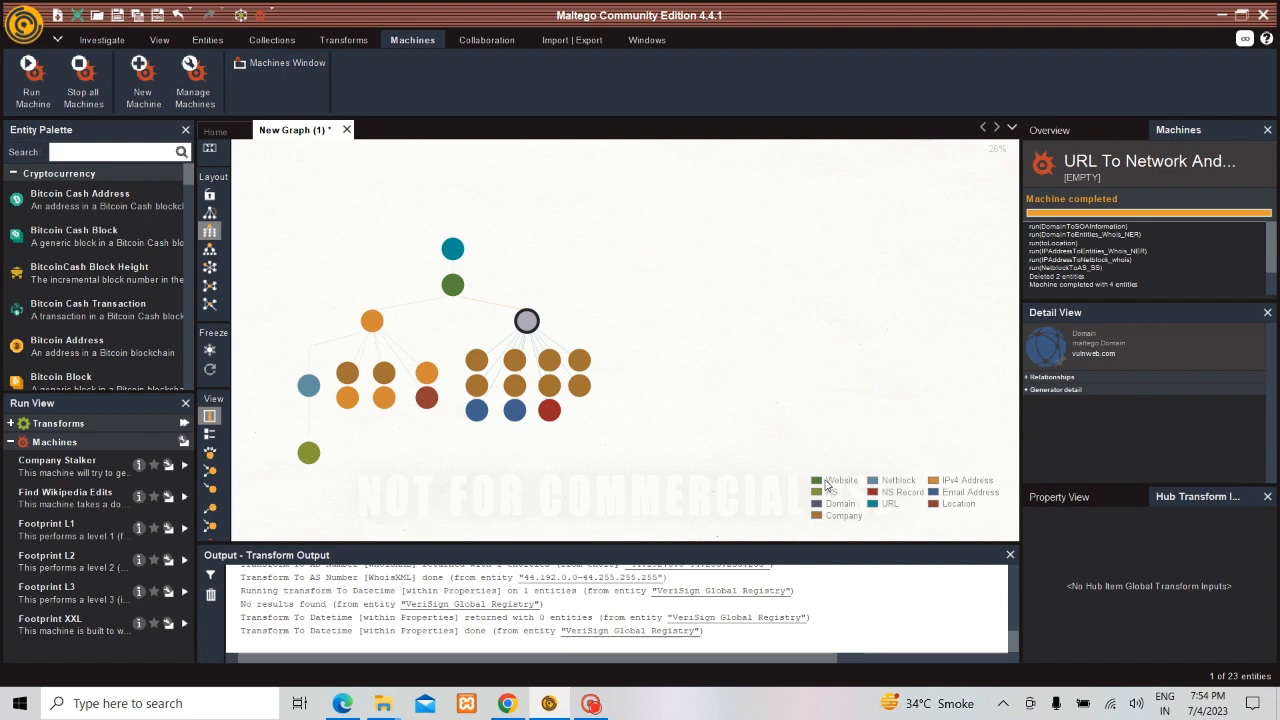
mouse_move(870, 477)
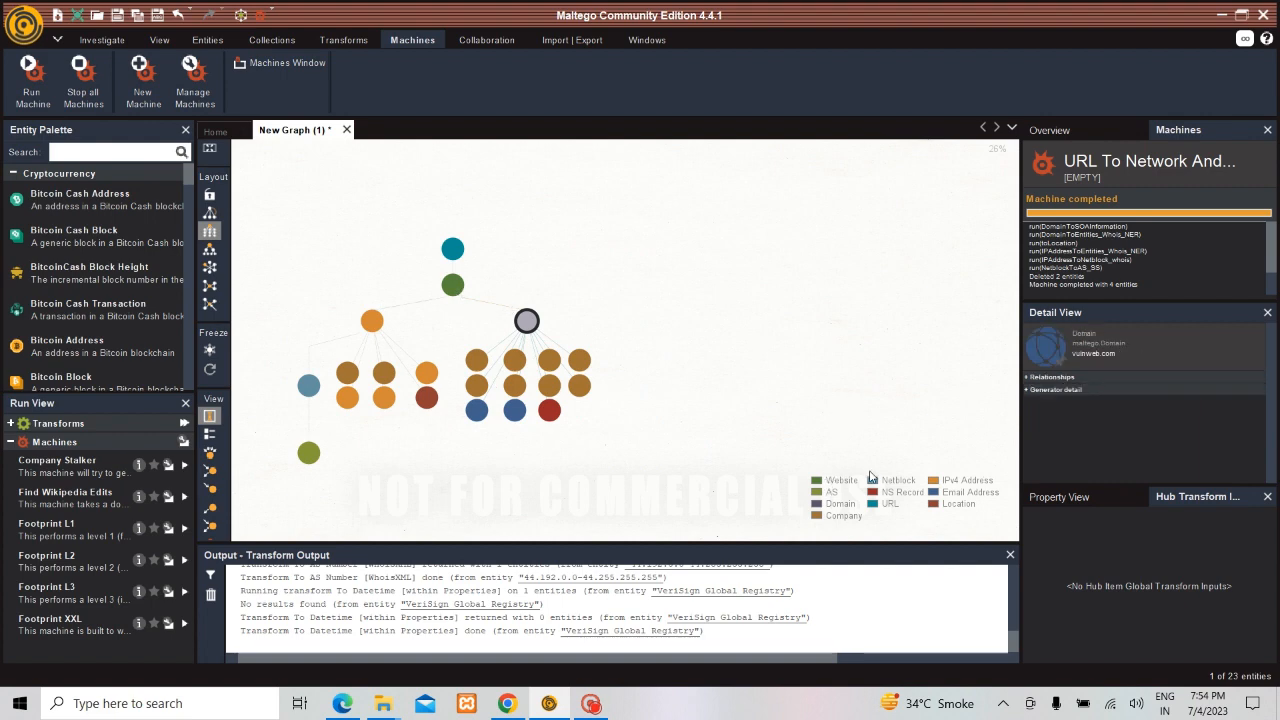
Inspect the 44.192.0.0 address node and the empty URL entity at the top.
click(347, 397)
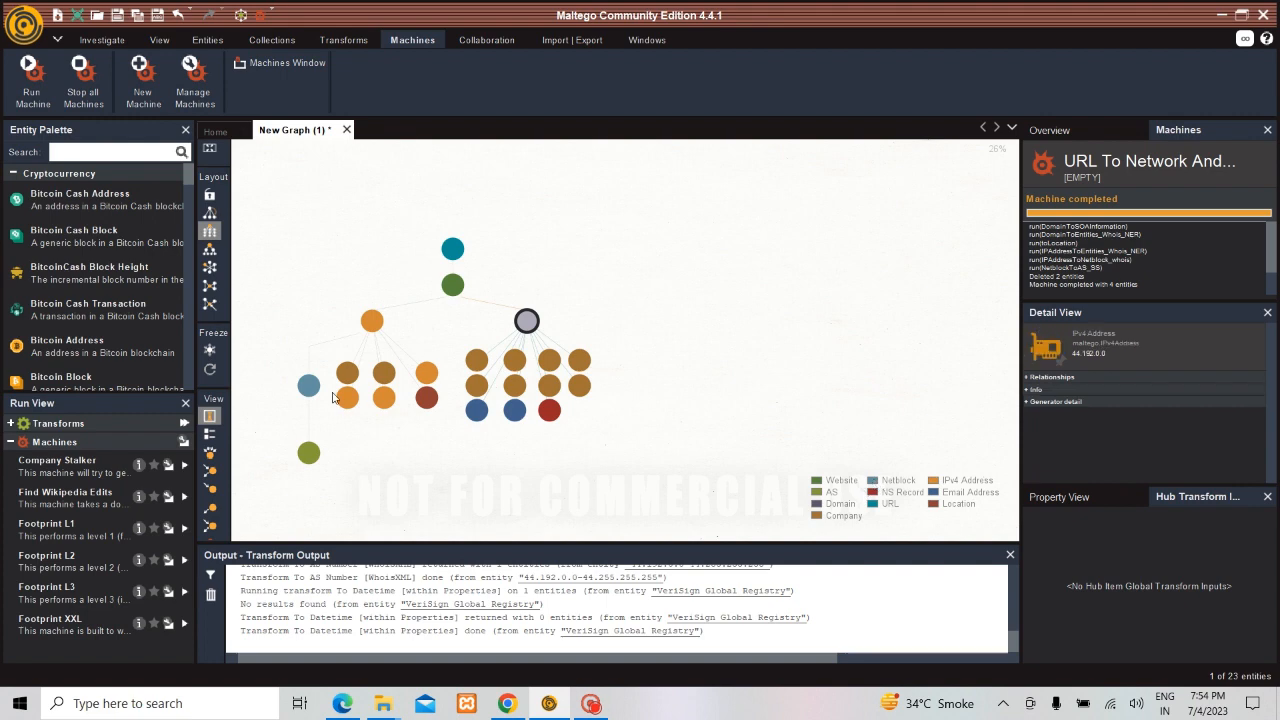
click(372, 320)
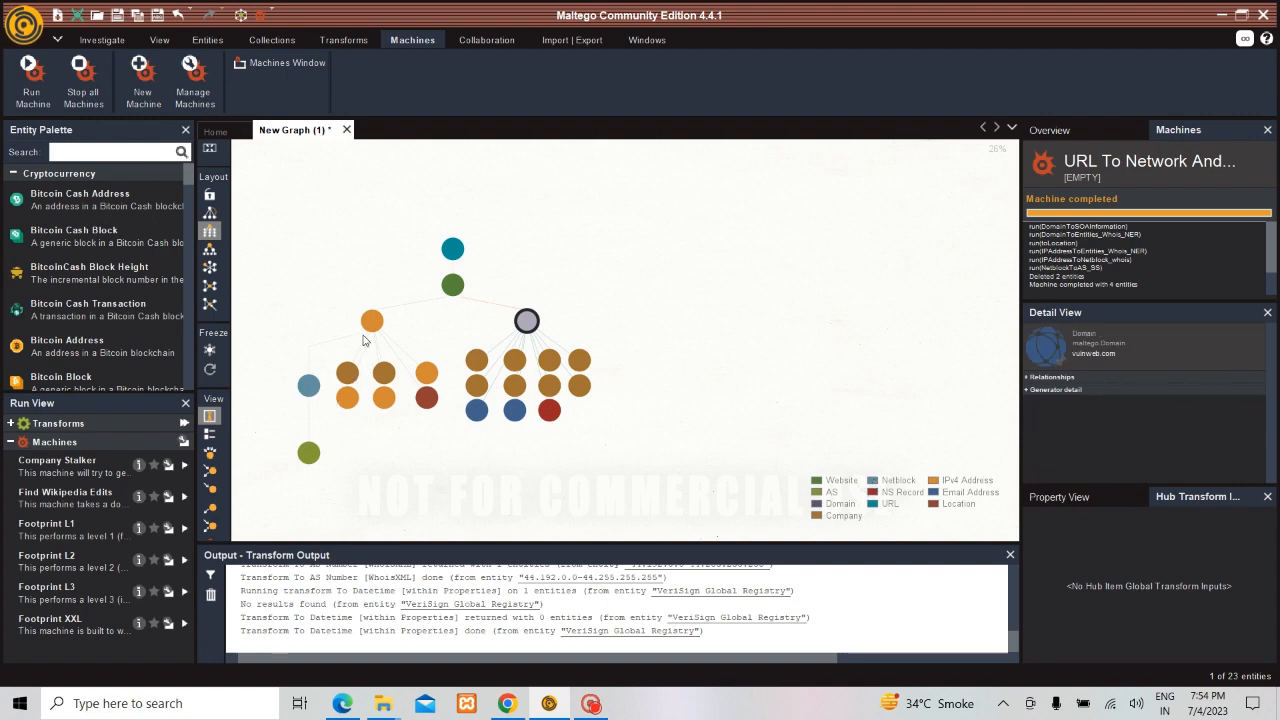
click(372, 321)
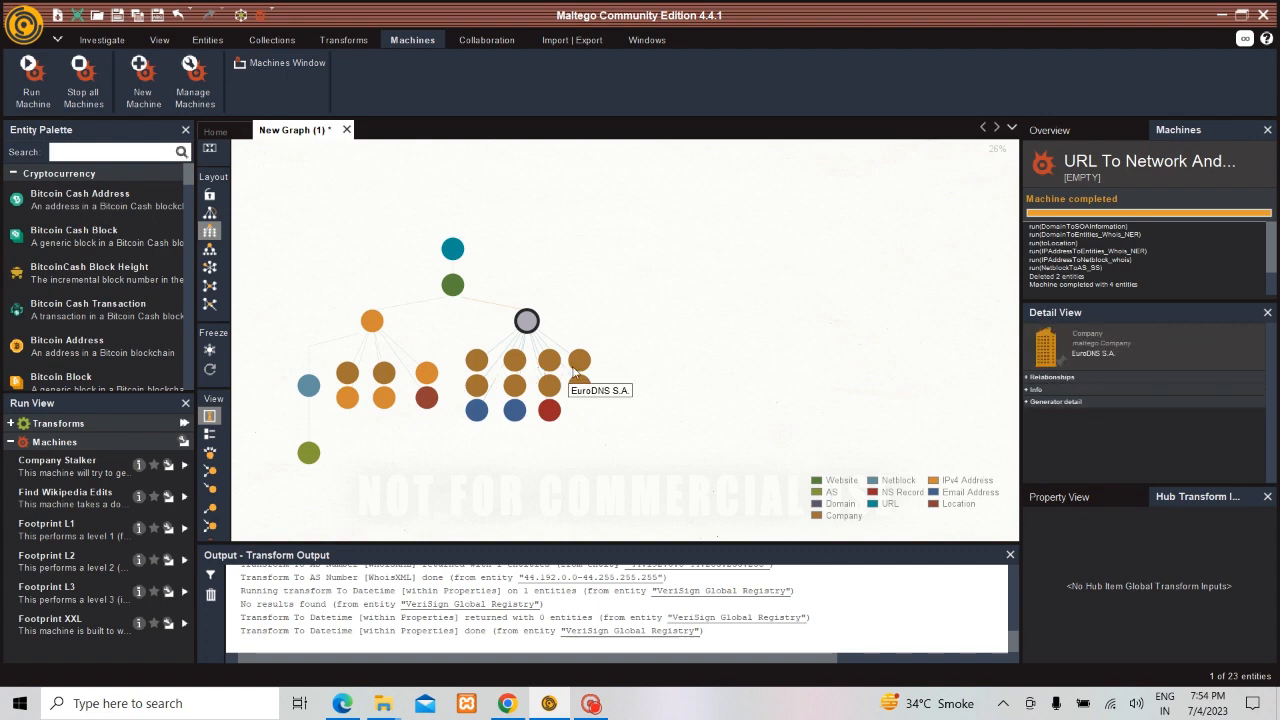
click(548, 410)
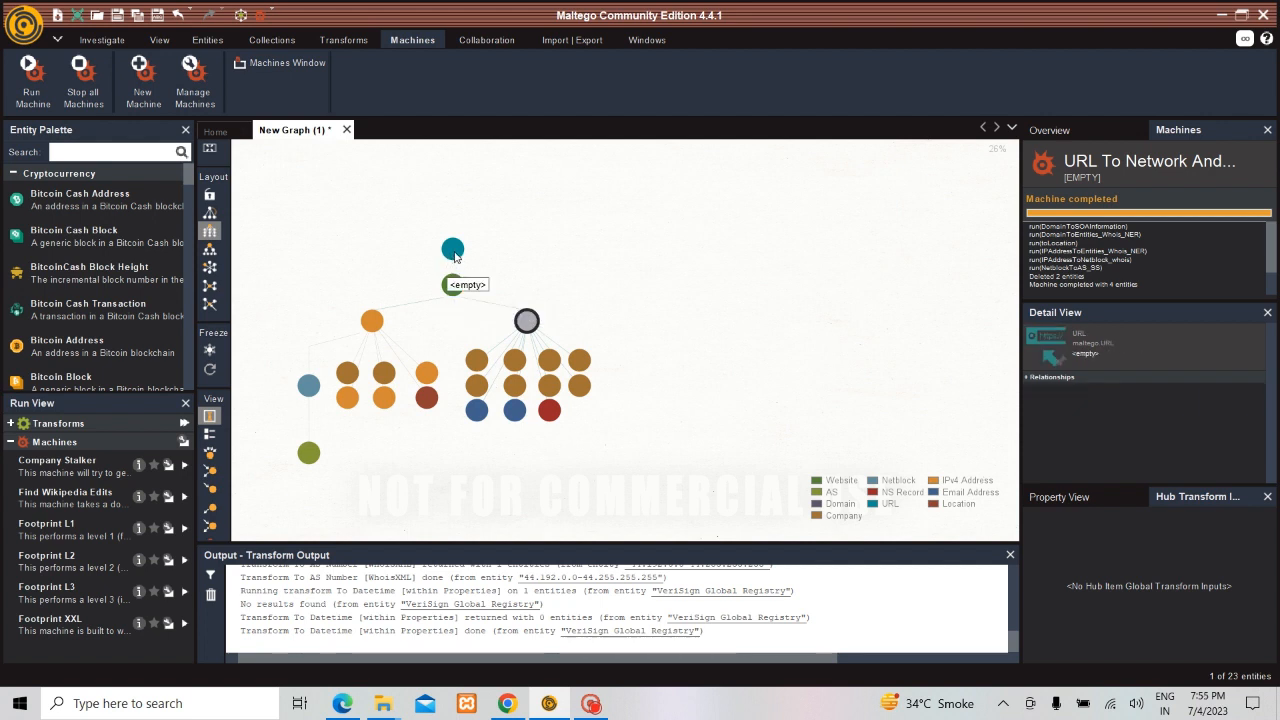
Inspect the testphp.vulnweb.com website, vulnweb.com domain, 44.255.255.255 IP and ns1.eurodns.com.
click(452, 284)
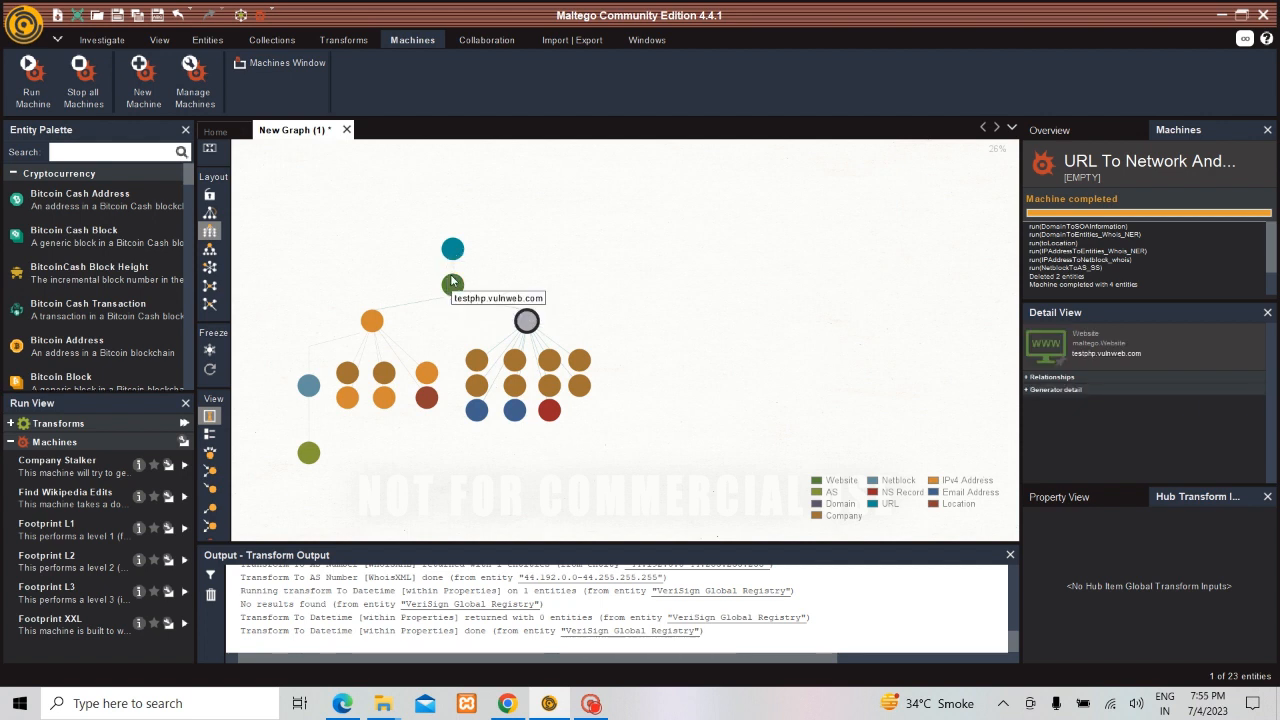
click(452, 285)
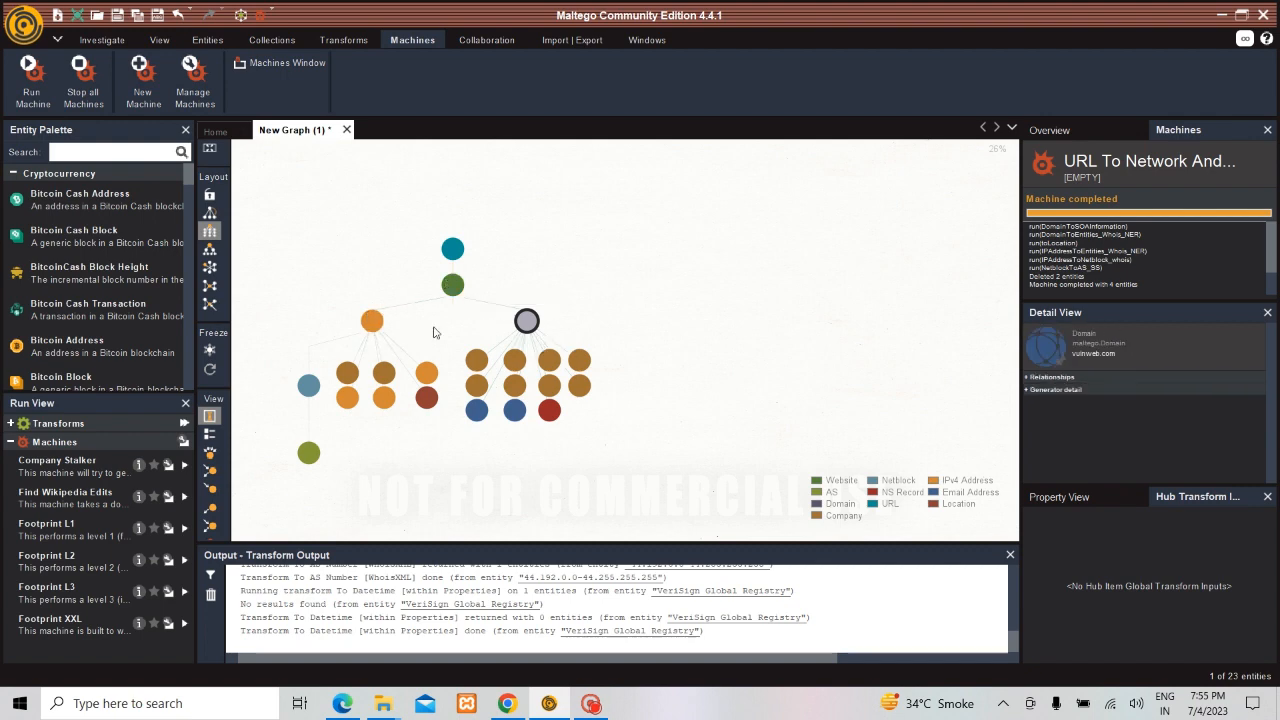
click(427, 397)
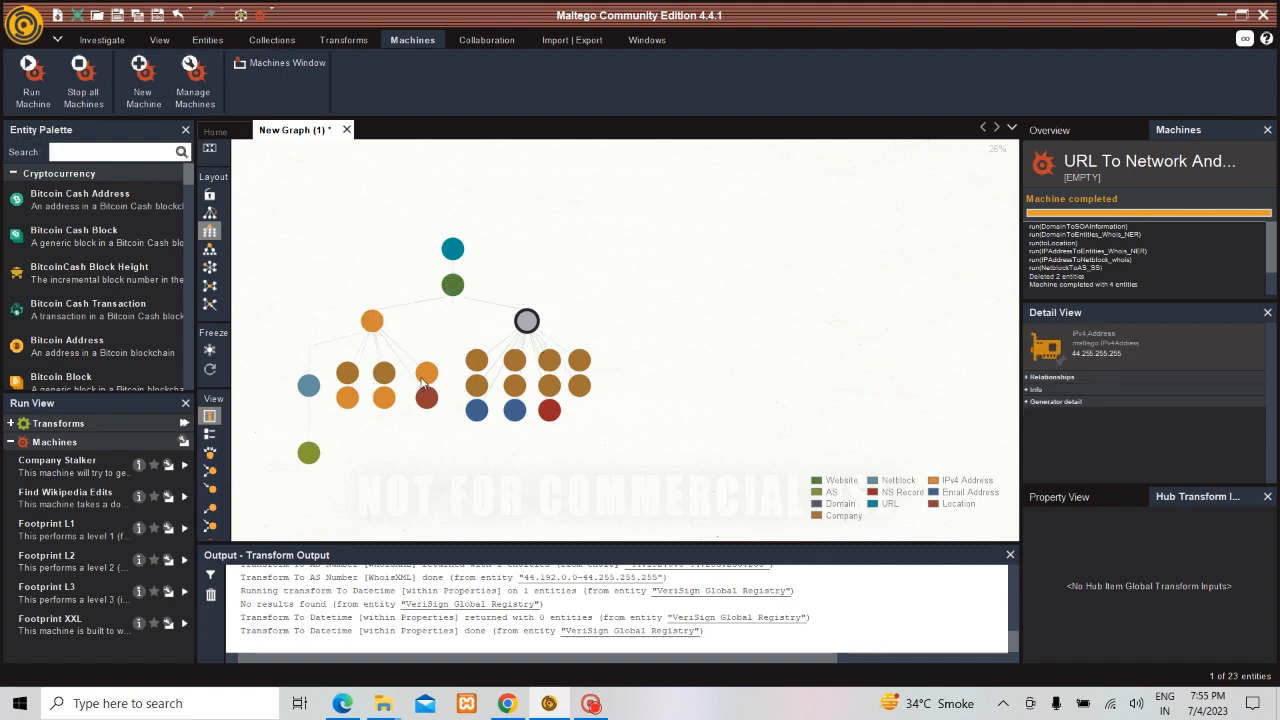
mouse_move(427, 375)
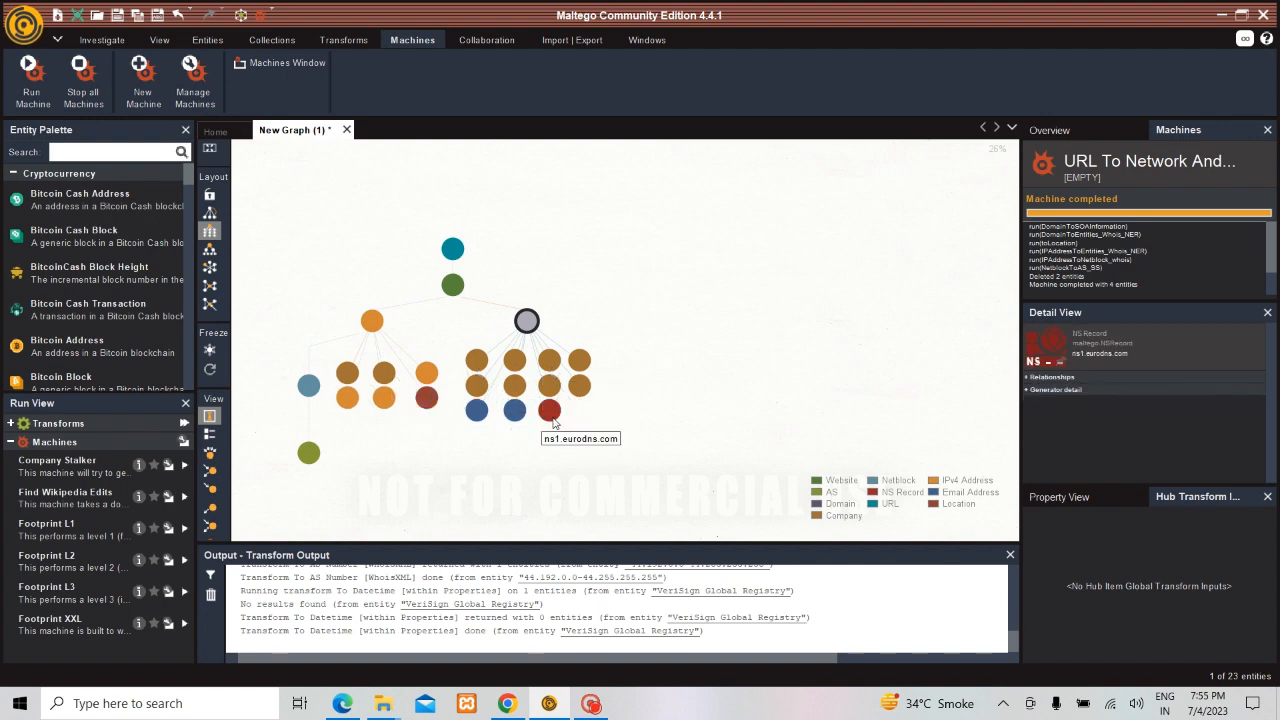
click(347, 377)
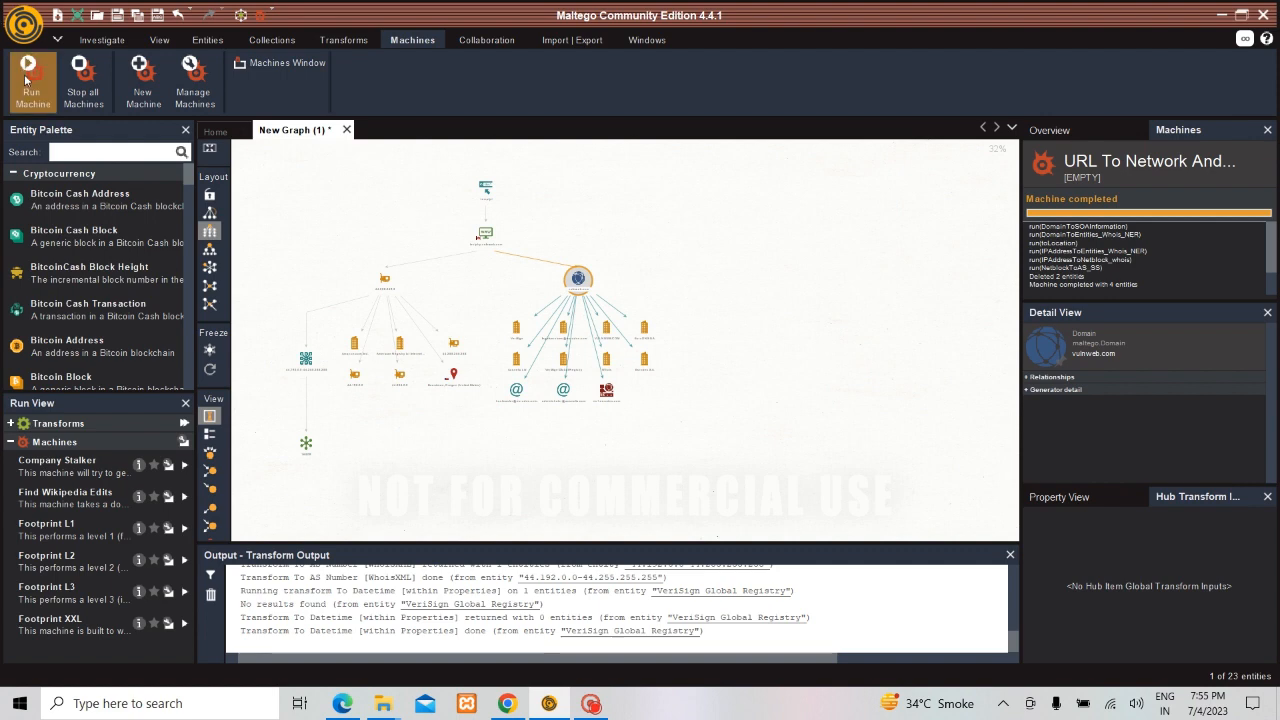
click(33, 75)
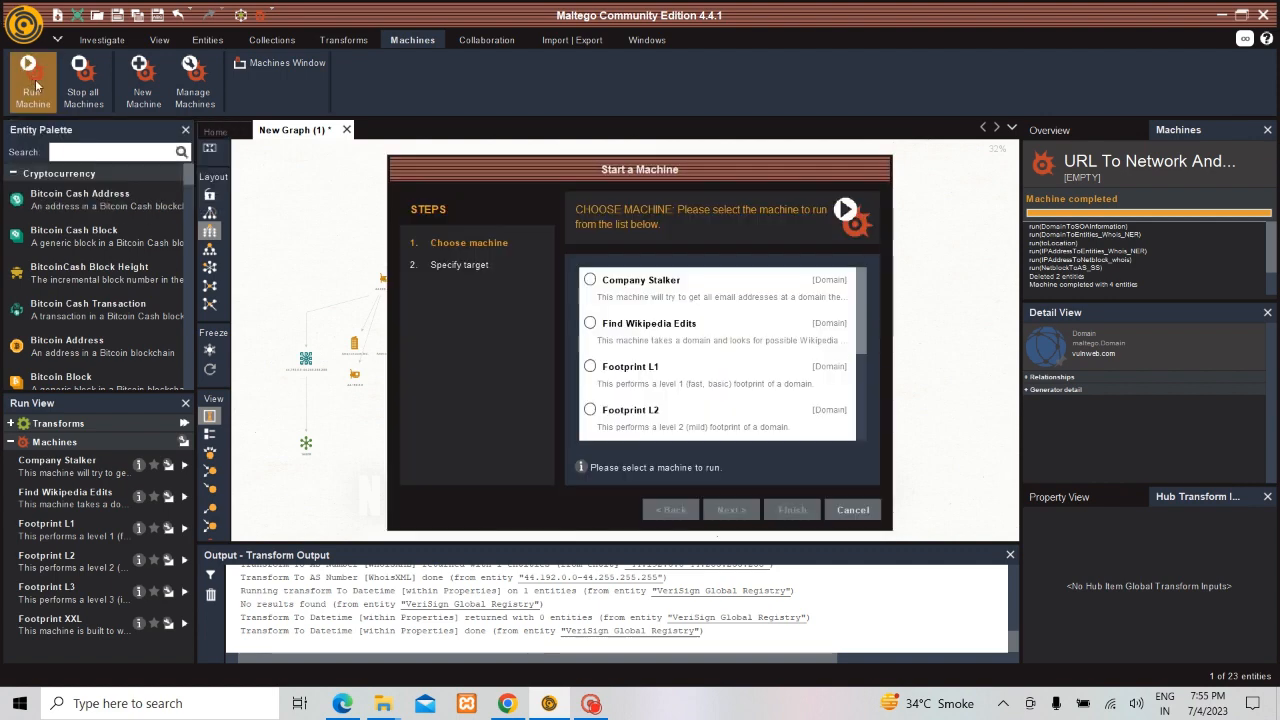
click(590, 366)
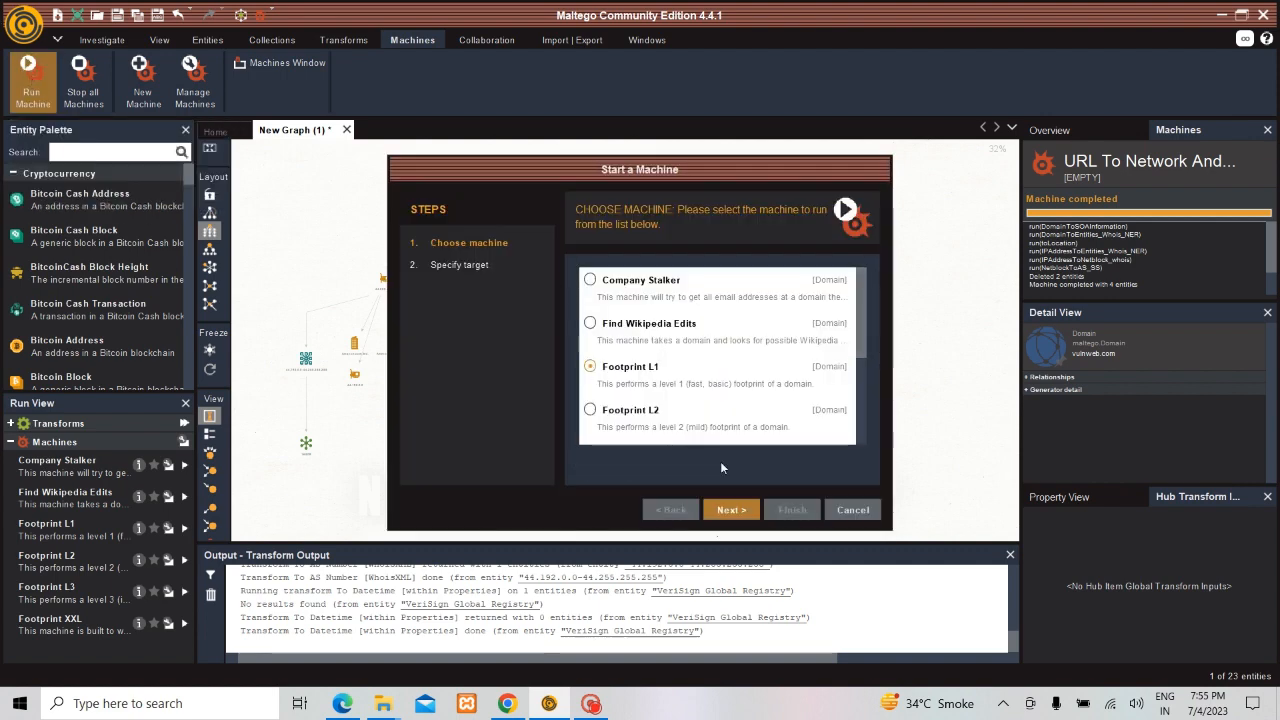
click(730, 509)
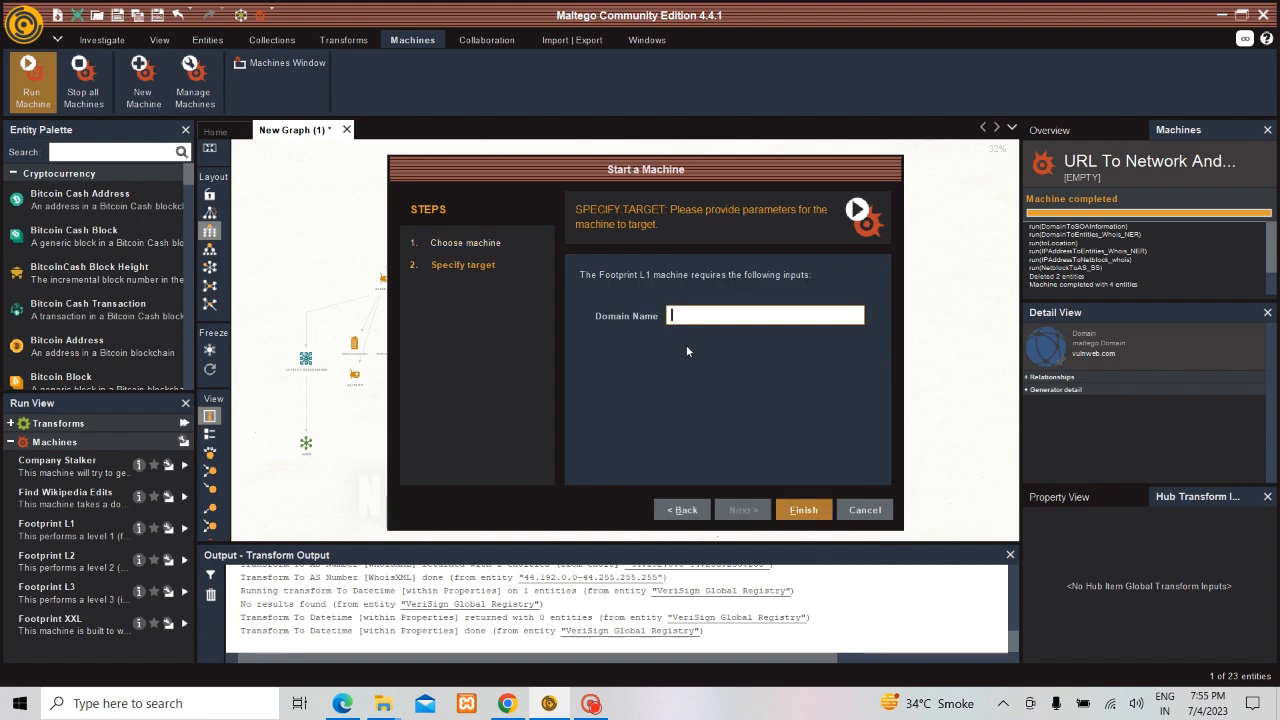
text(www.gogle)
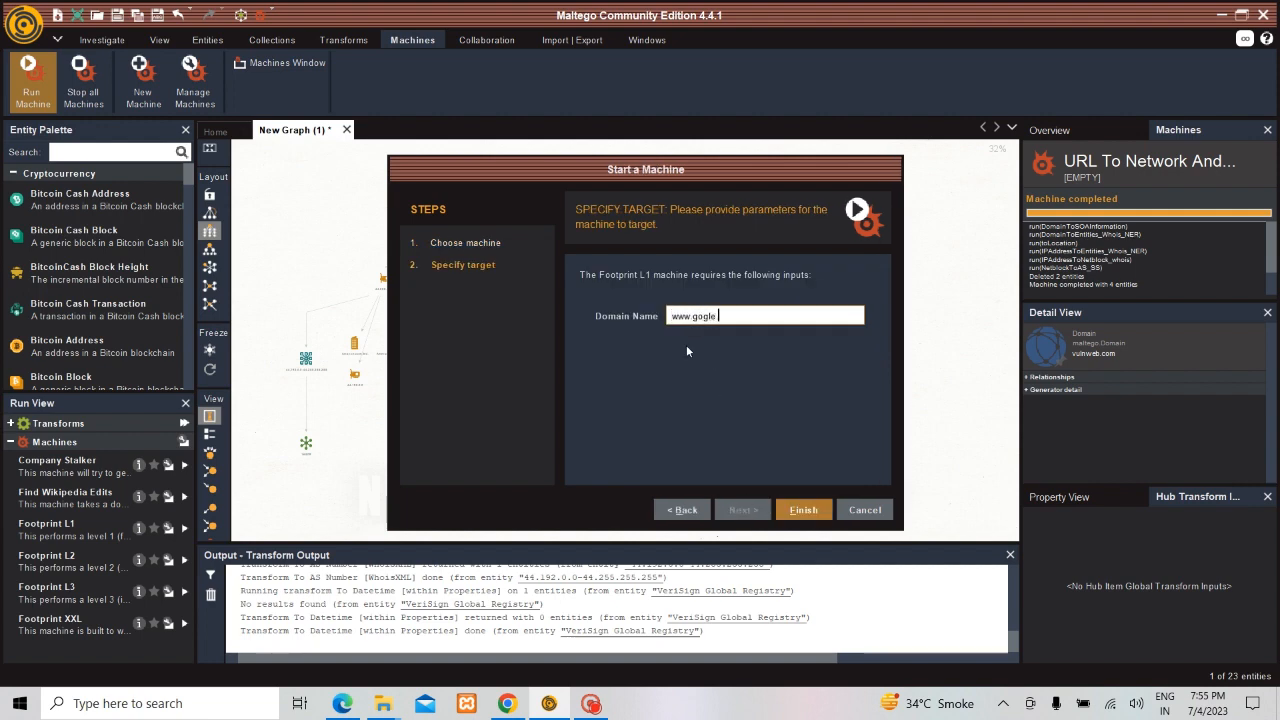
text(.com)
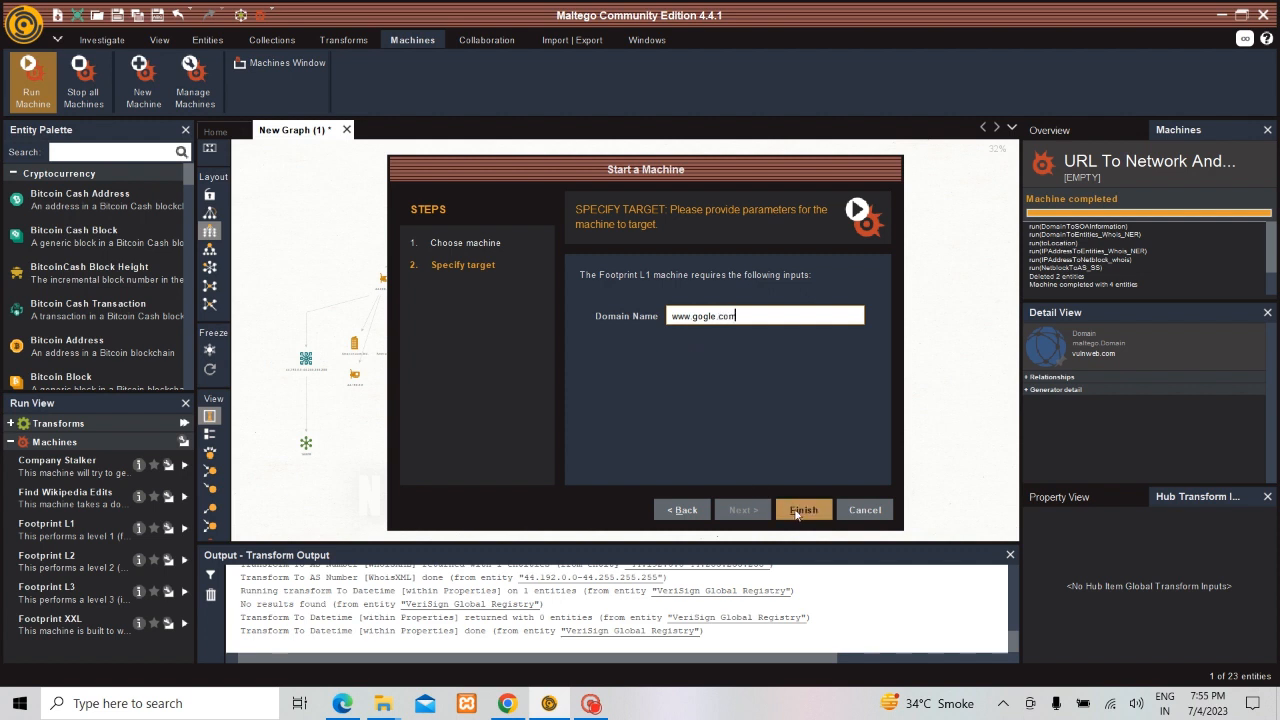
click(803, 509)
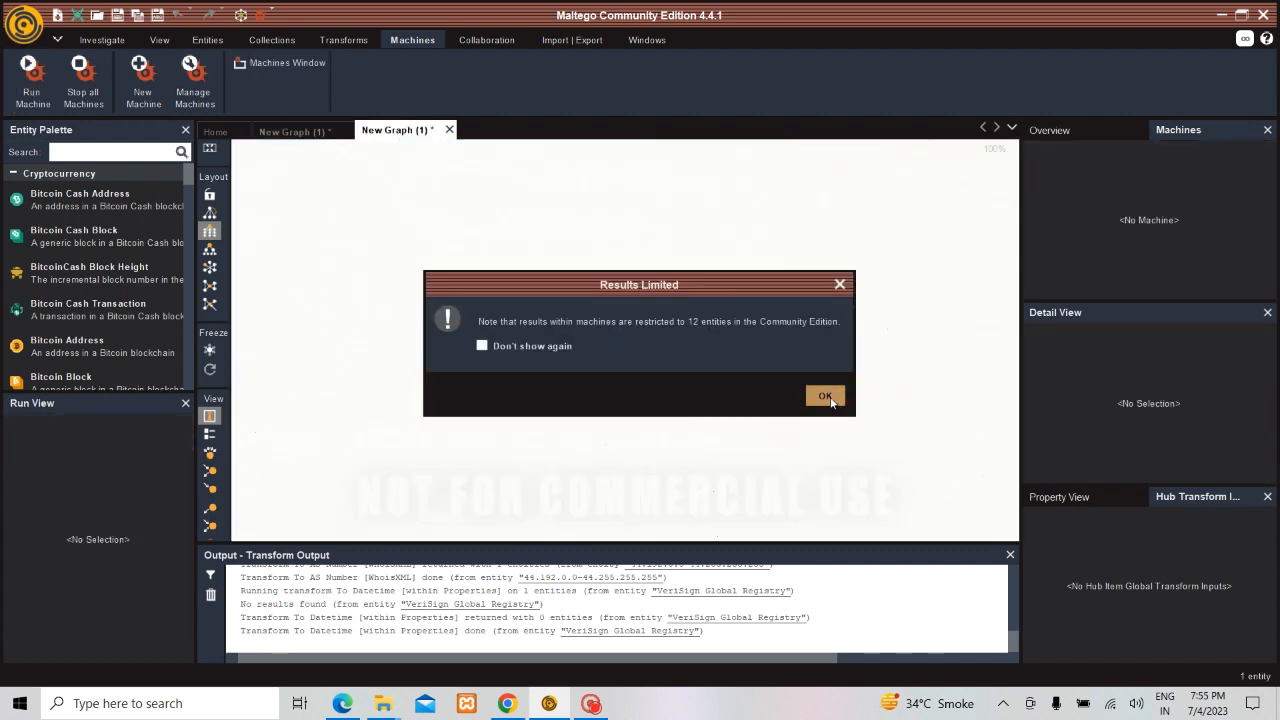
click(824, 396)
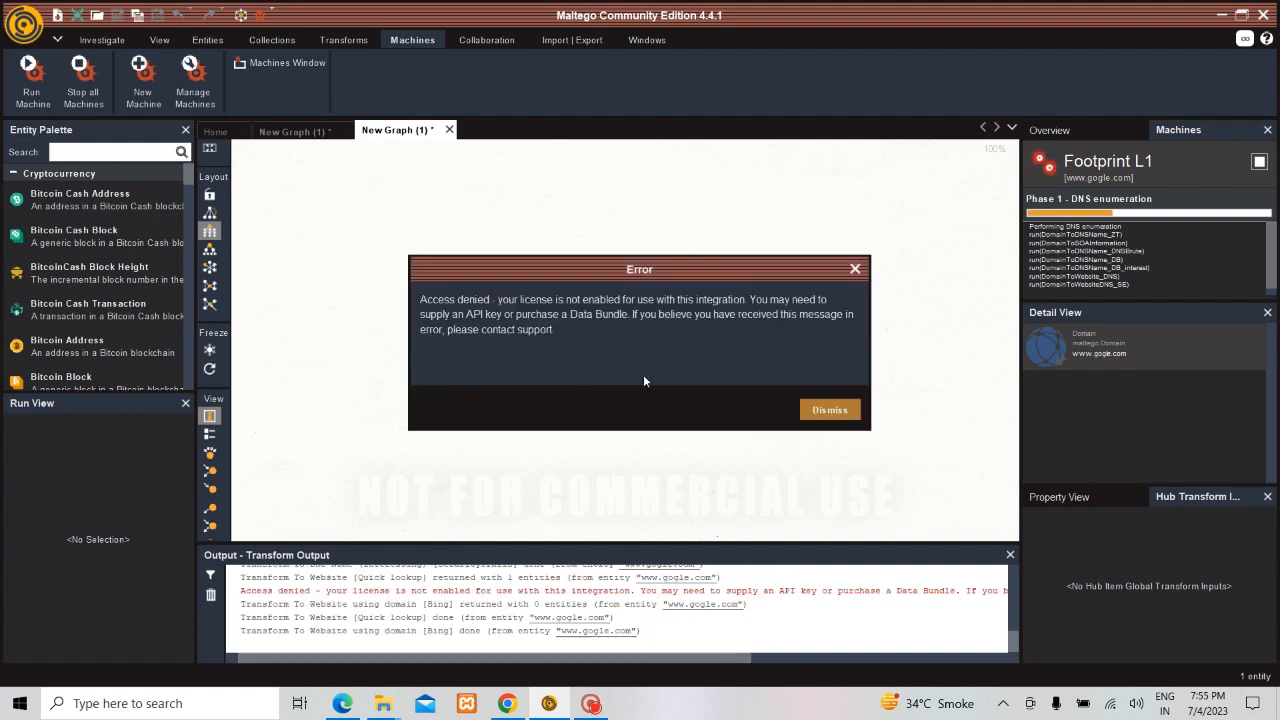
click(828, 409)
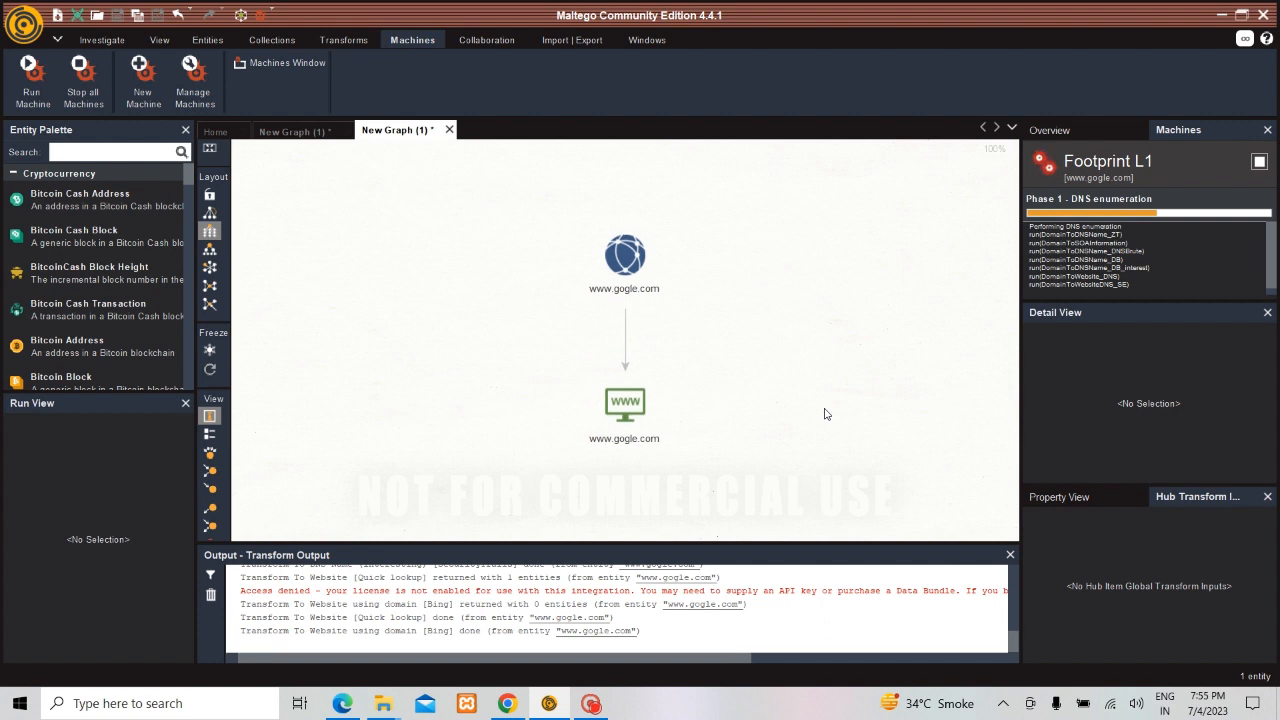
click(624, 403)
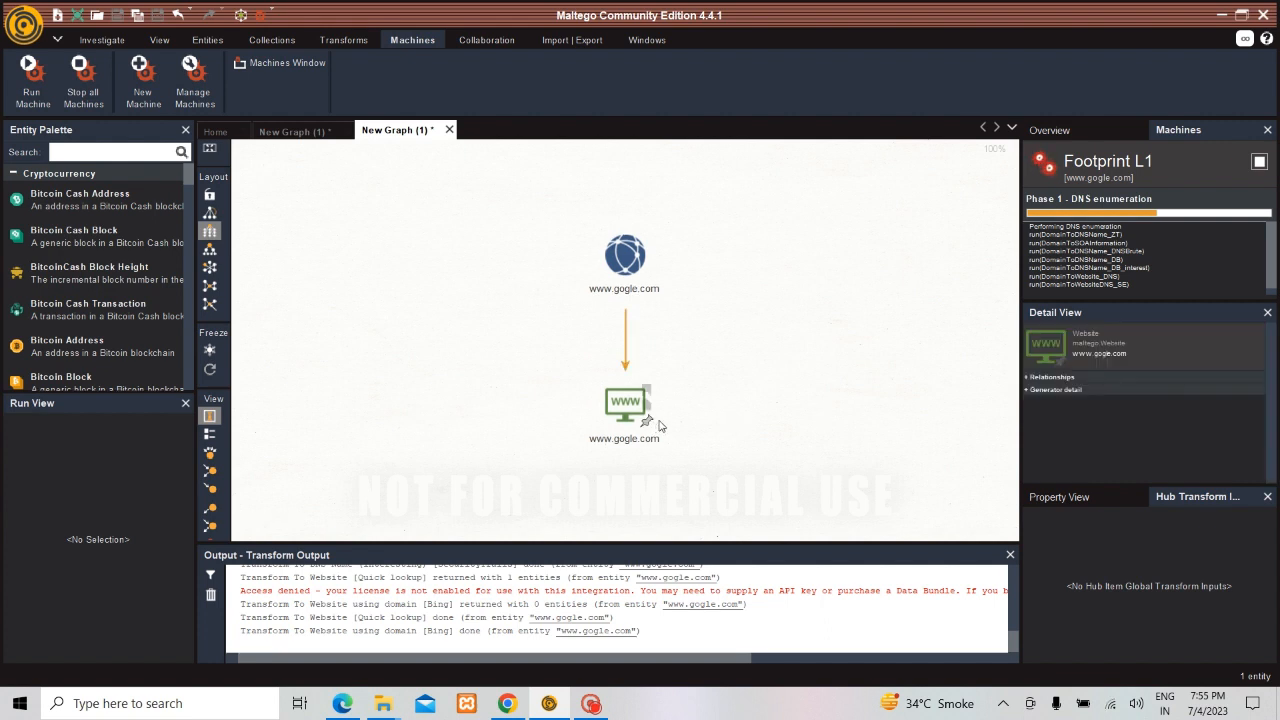
click(730, 431)
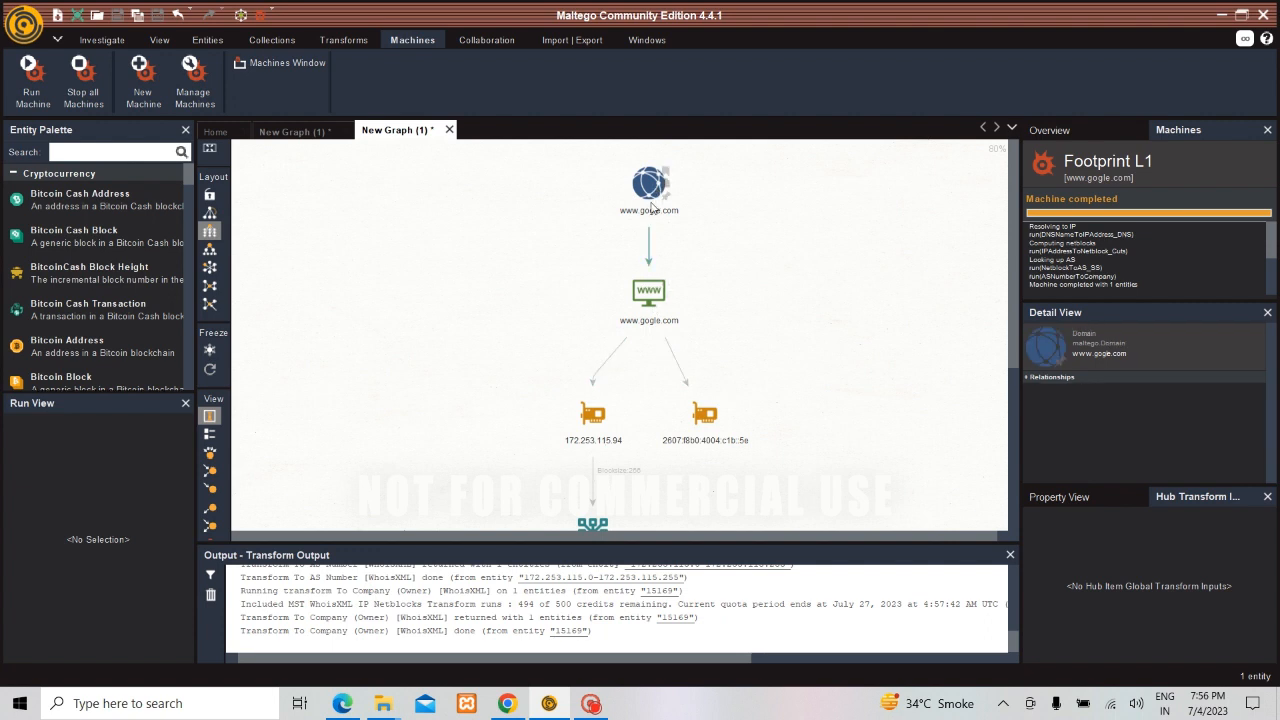
click(649, 292)
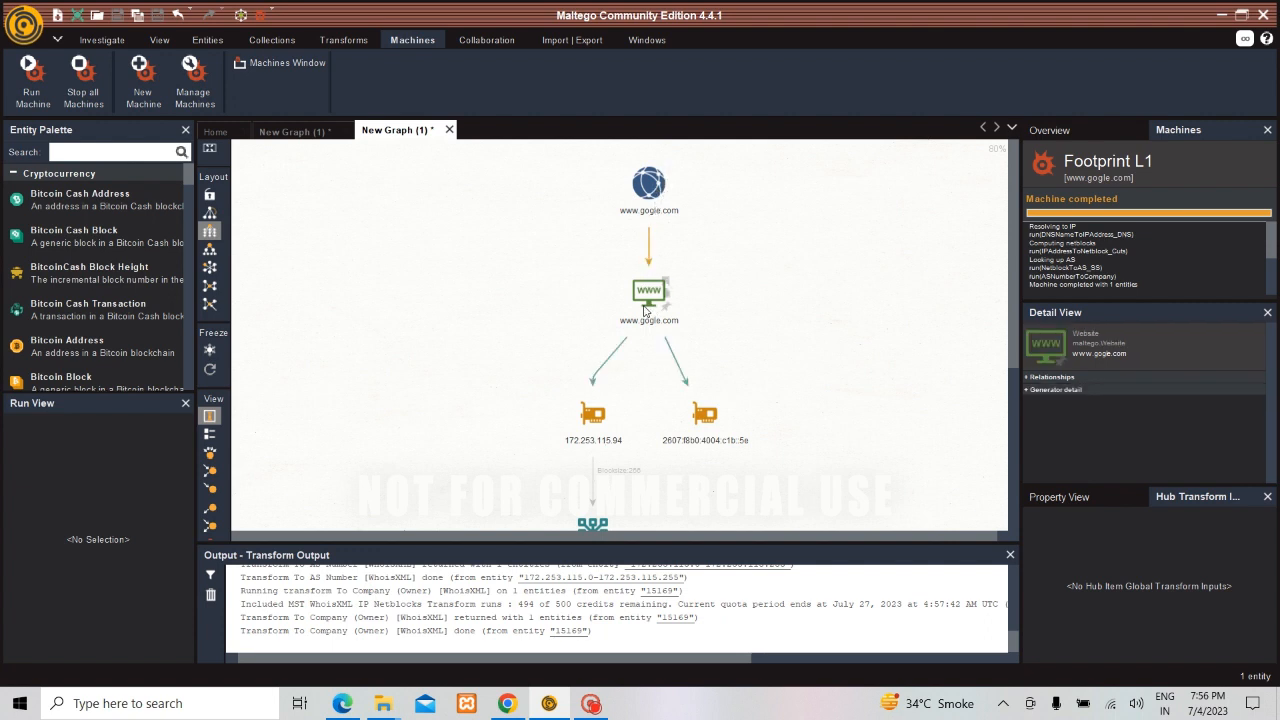
click(593, 414)
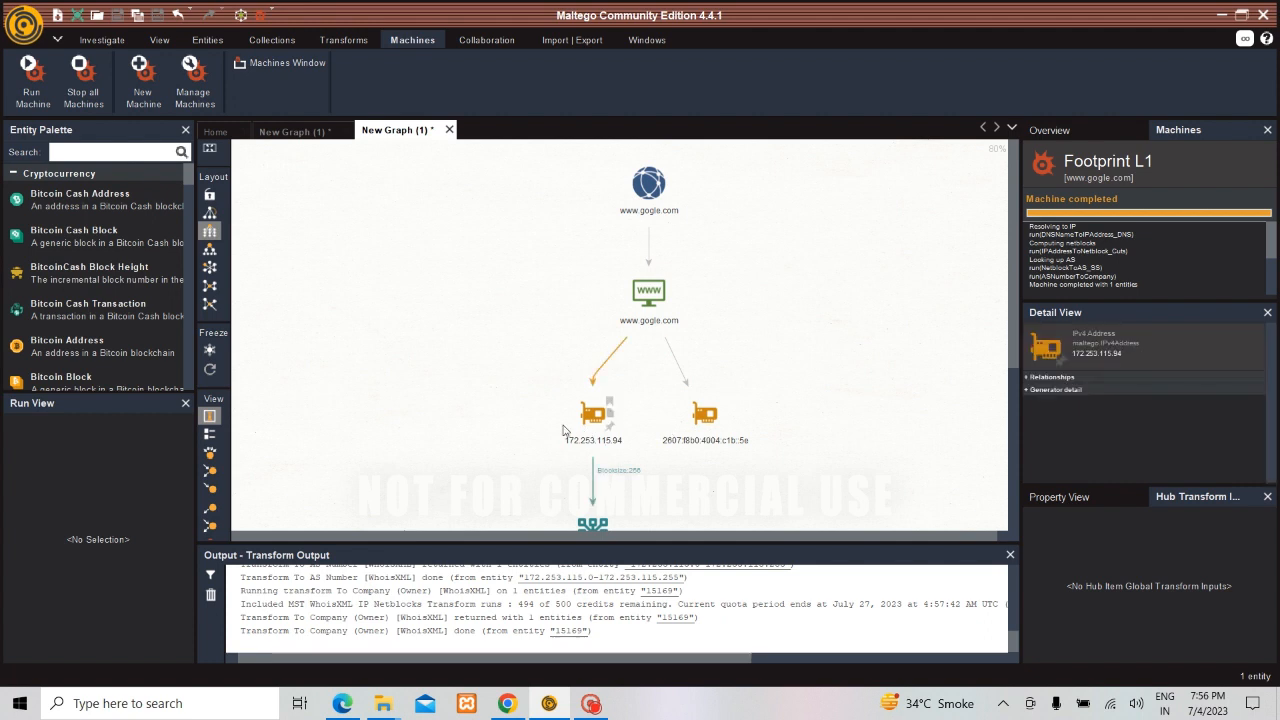
click(630, 355)
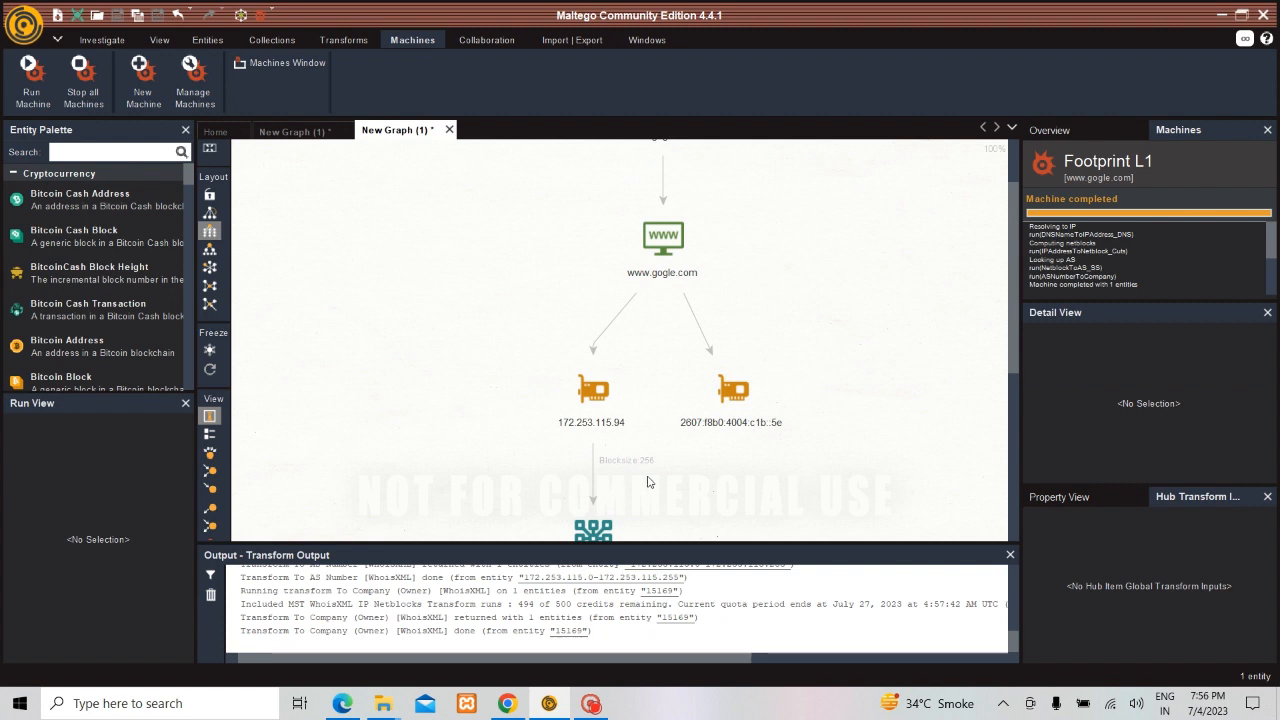
click(591, 390)
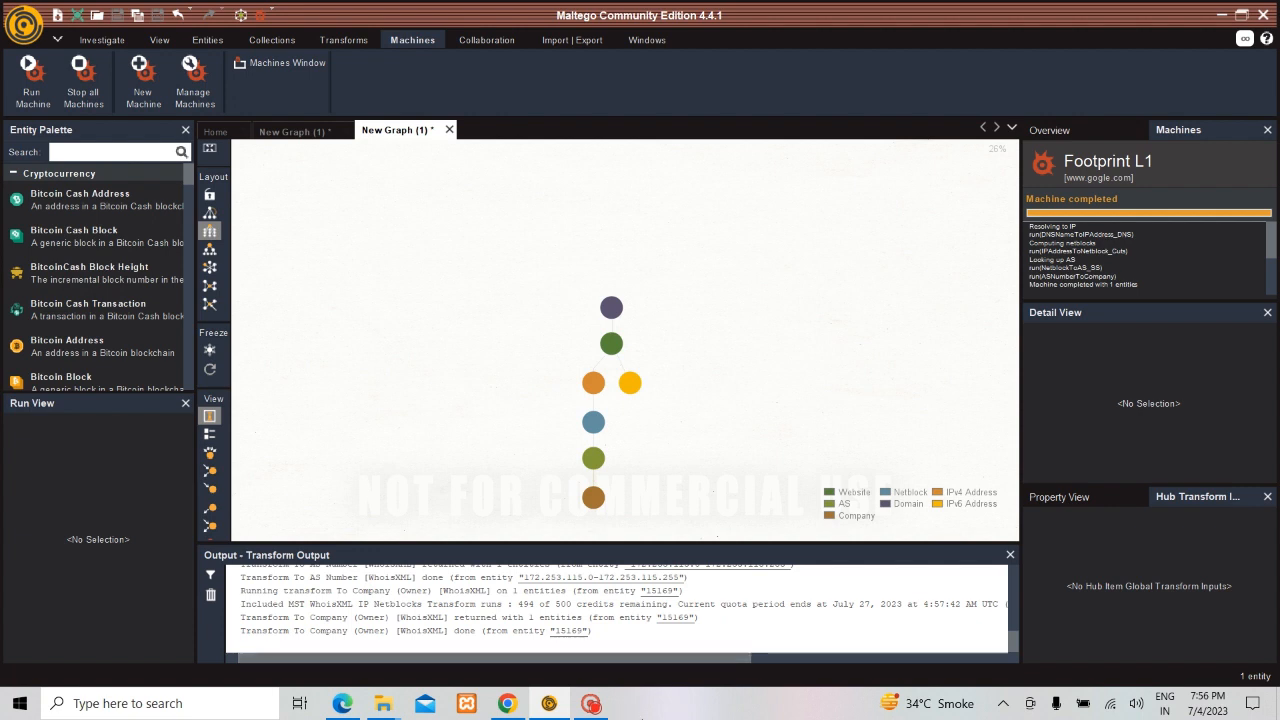
click(591, 703)
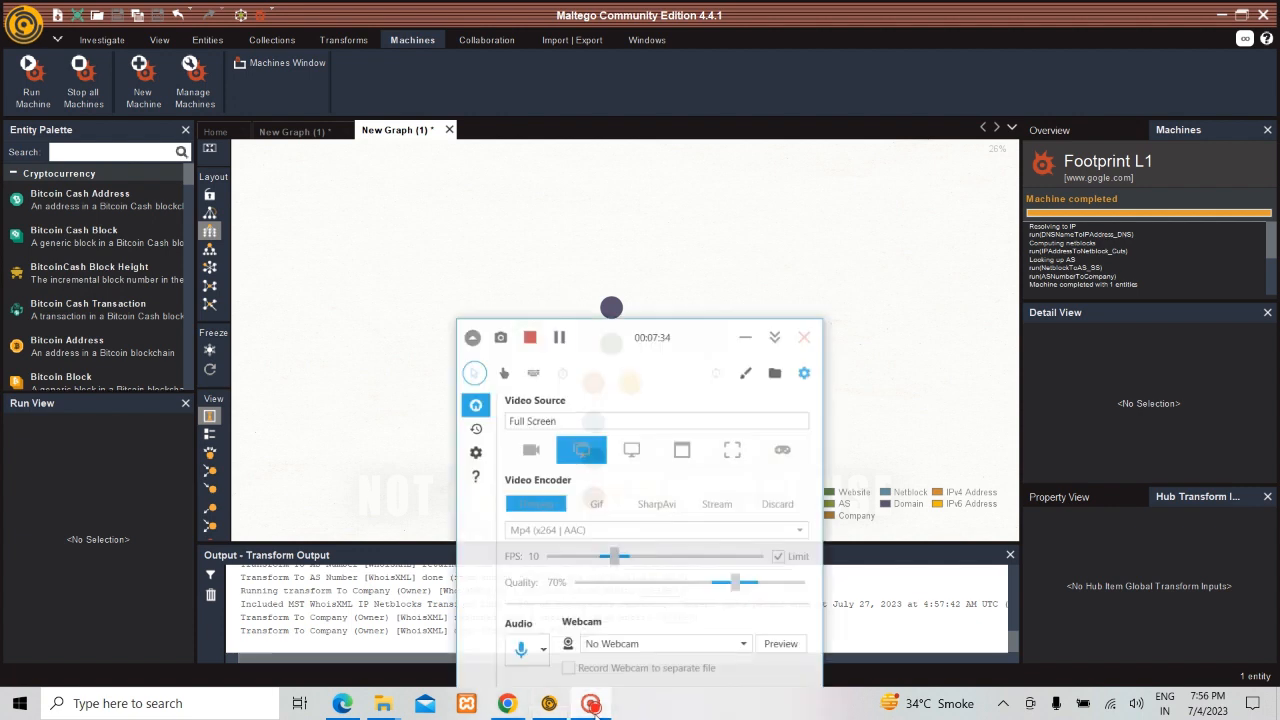